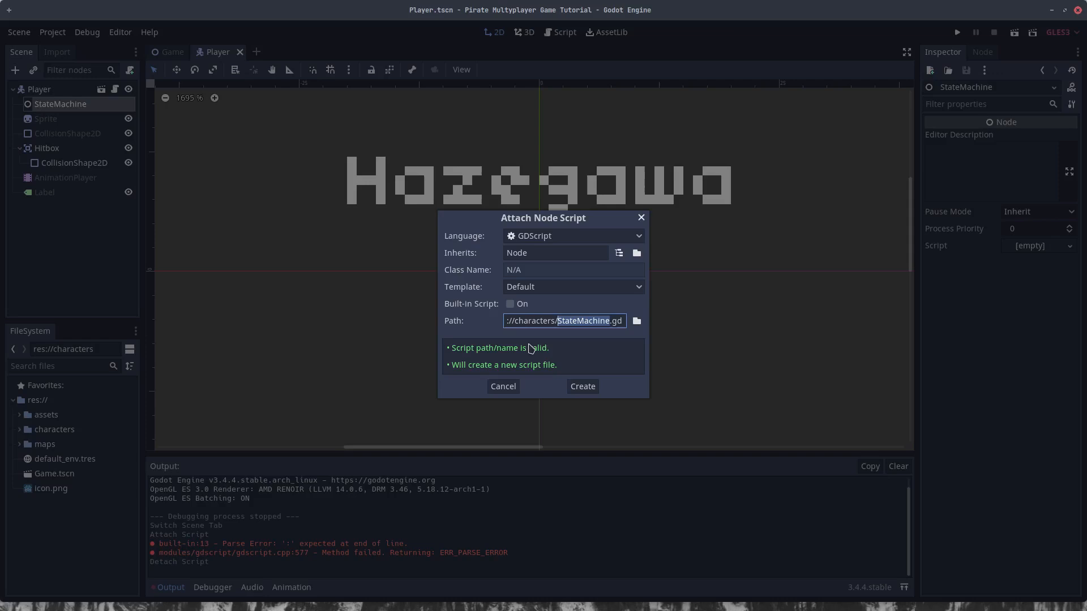
Step: Create the StateMachine script and declare the IDLE, RUN, ATTACK, DEAD state enum
{"action": "left_click", "coordinate": [582, 386]}
{"action": "type", "text": "enum"}
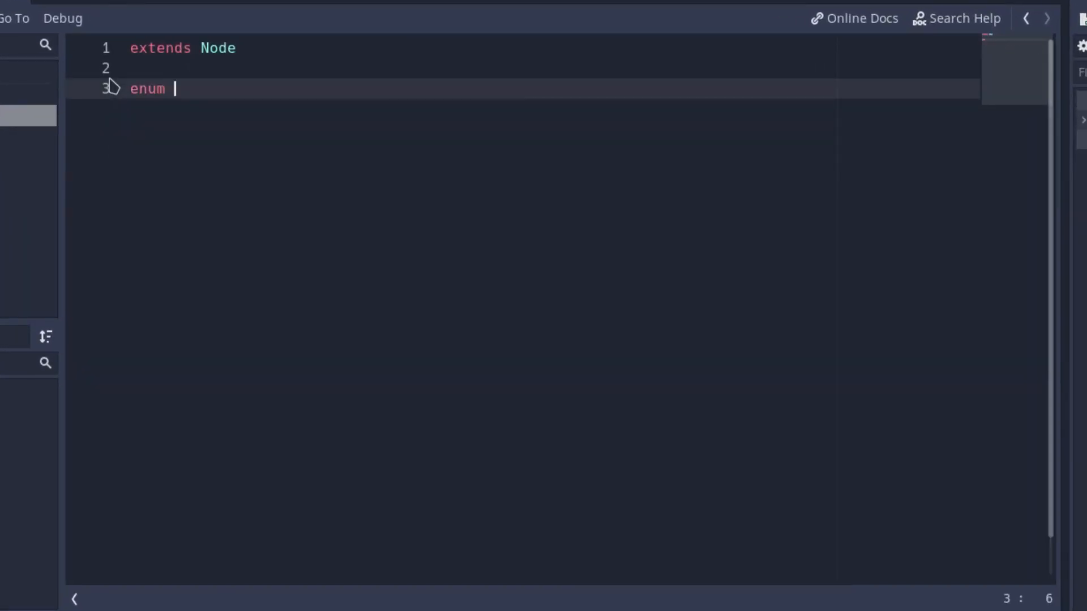
{"action": "type", "text": "{"}
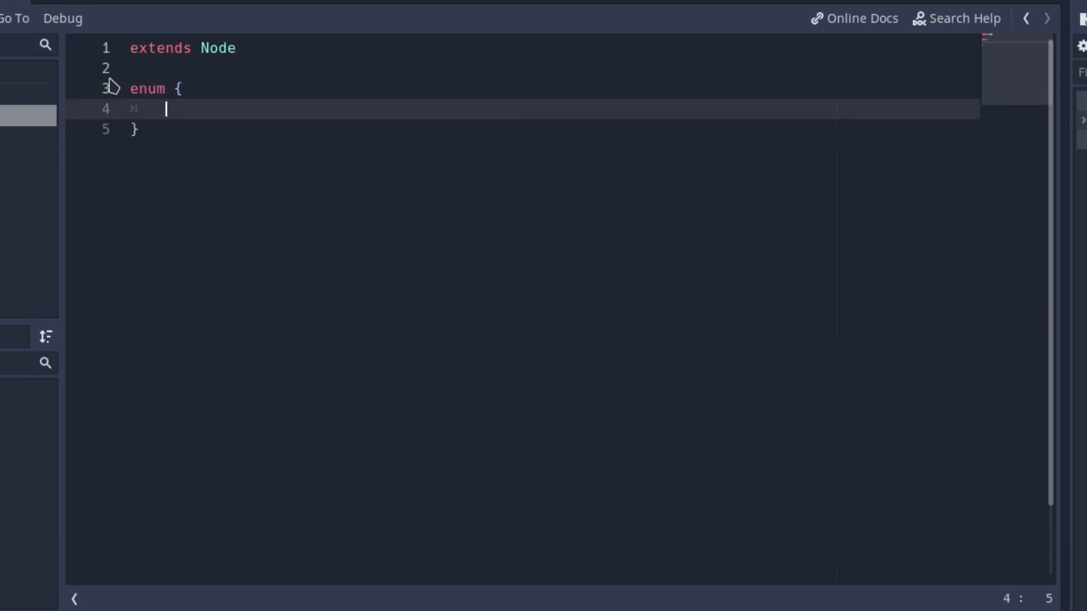
{"action": "type", "text": "IDLE,"}
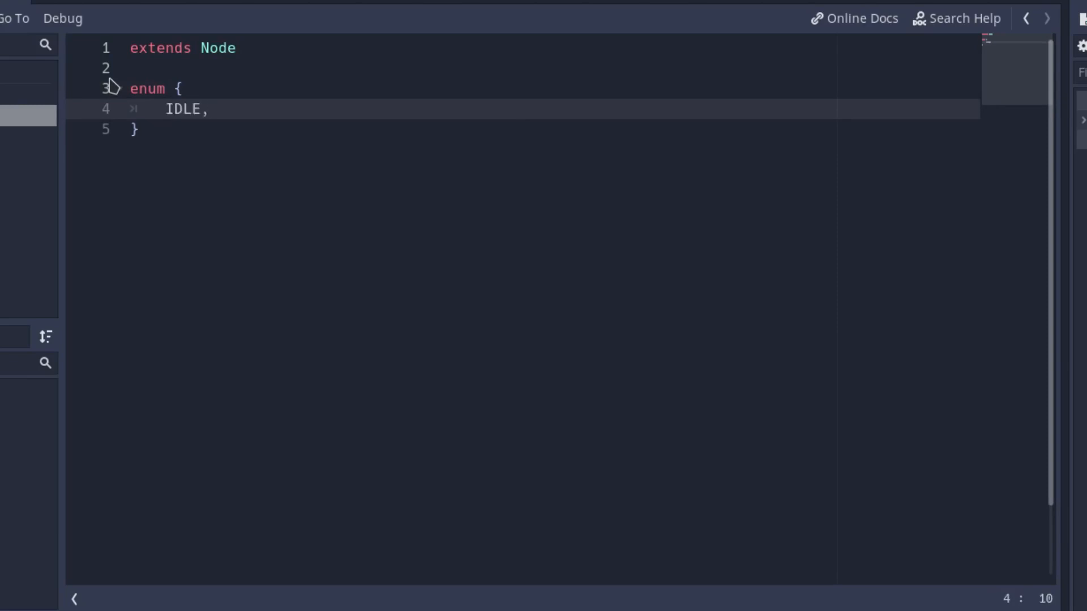
{"action": "type", "text": "RUN,"}
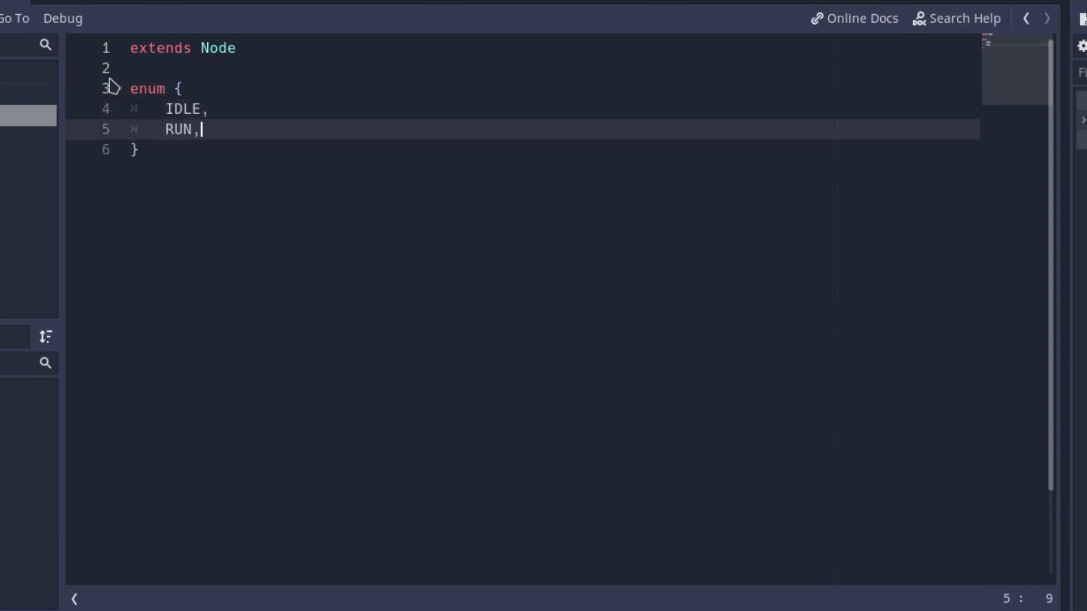
{"action": "key", "text": "Enter"}
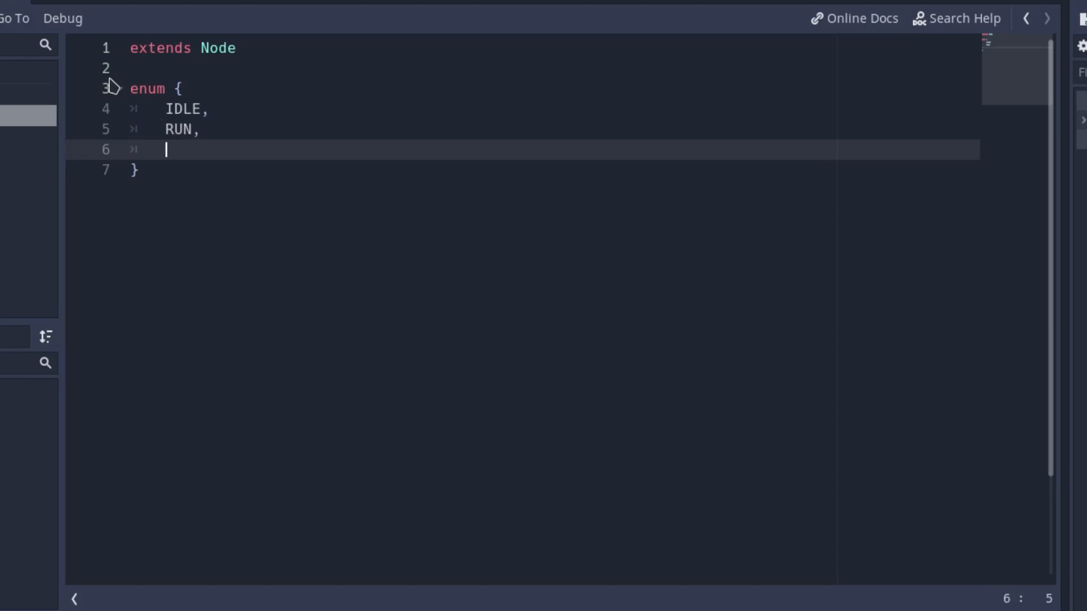
{"action": "type", "text": "ATTACK,"}
{"action": "type", "text": "var"}
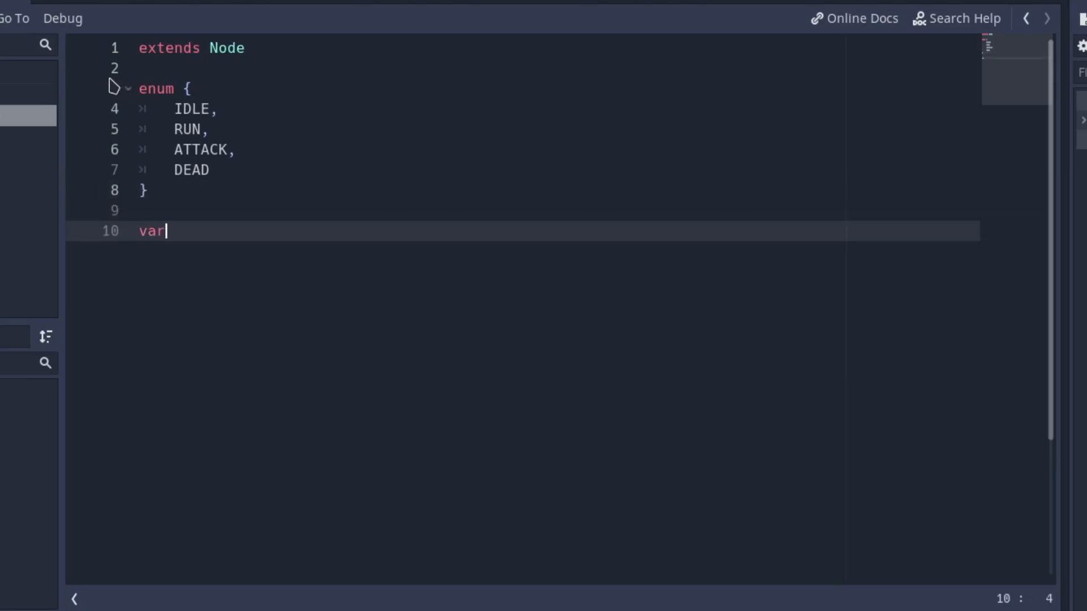
Step: Add 'var state: int = -1' and 'onready var player: KinematicBody2D = get_parent()'
{"action": "type", "text": "state"}
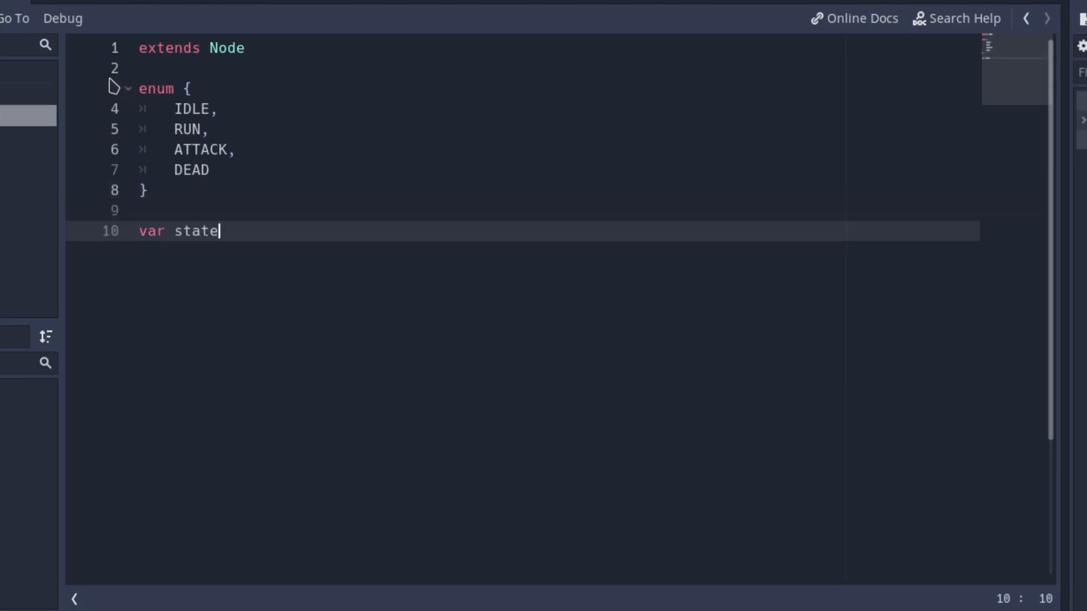
{"action": "type", "text": ": int ="}
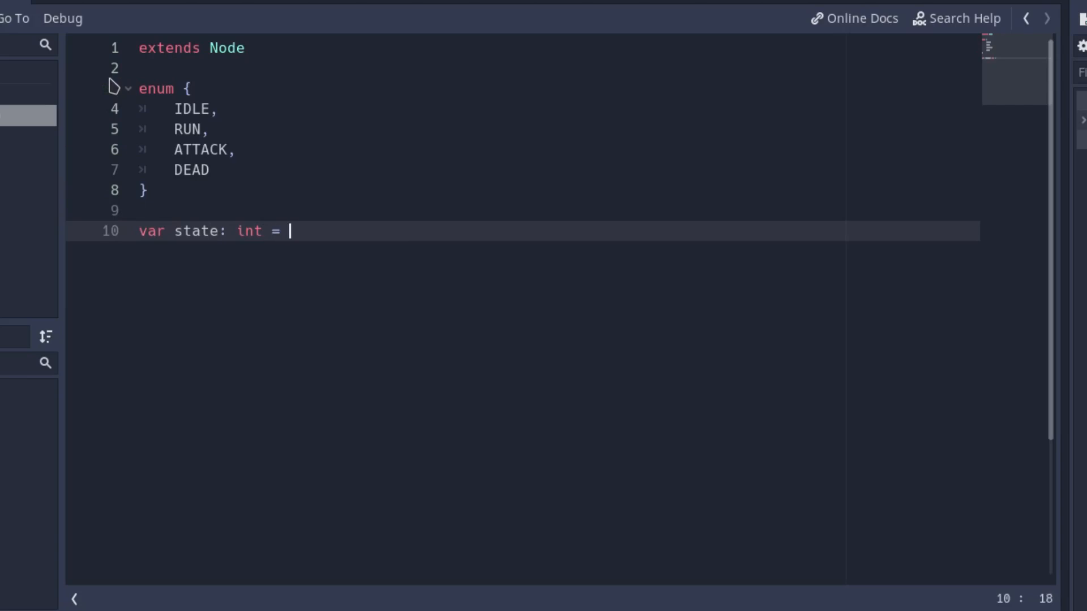
{"action": "type", "text": "-1"}
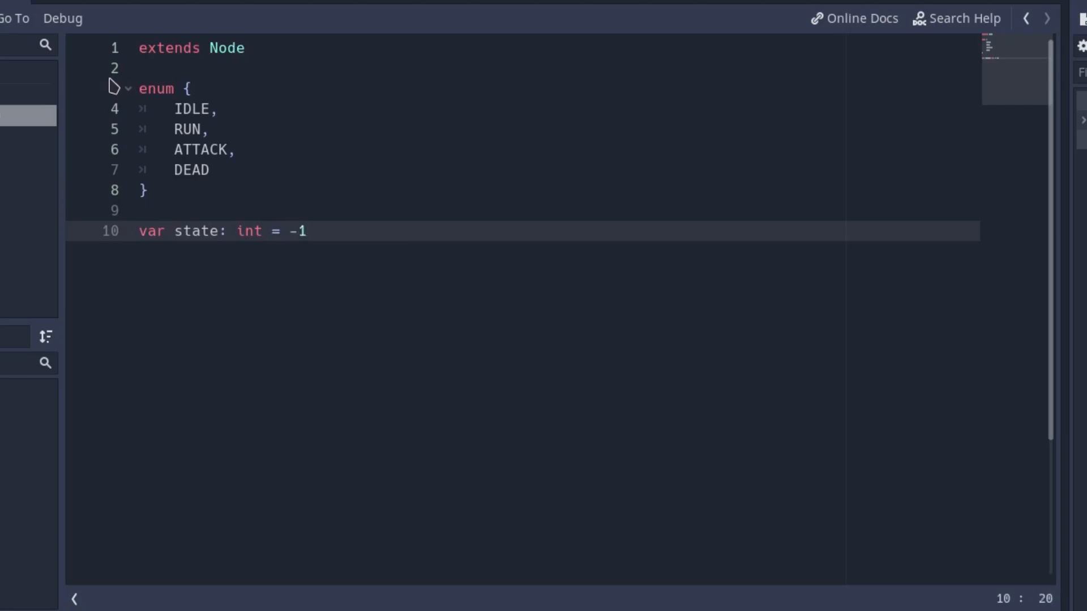
{"action": "key", "text": "Enter"}
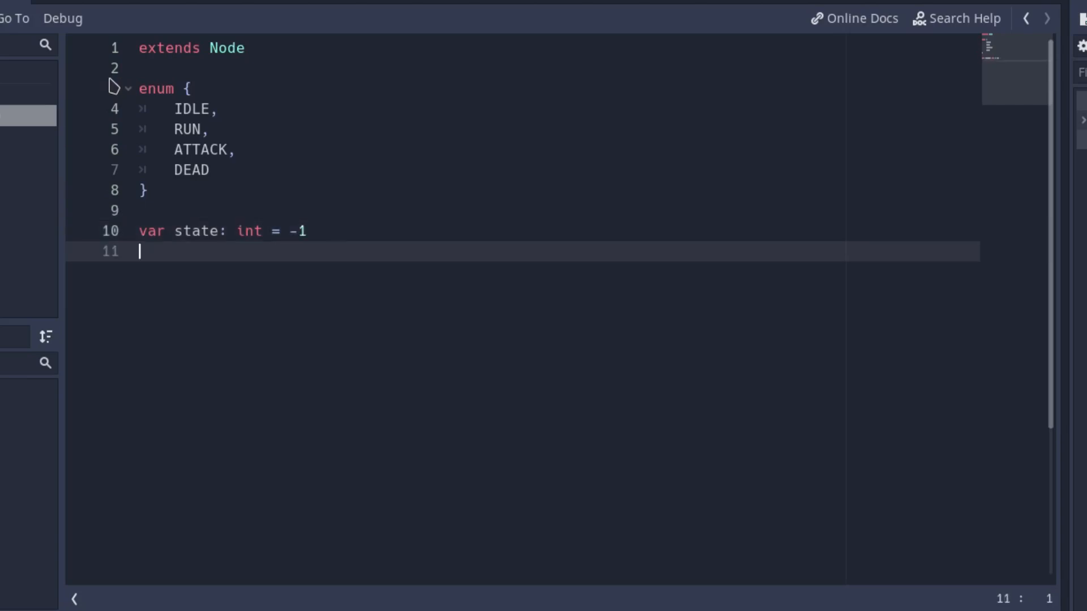
{"action": "type", "text": "onrea"}
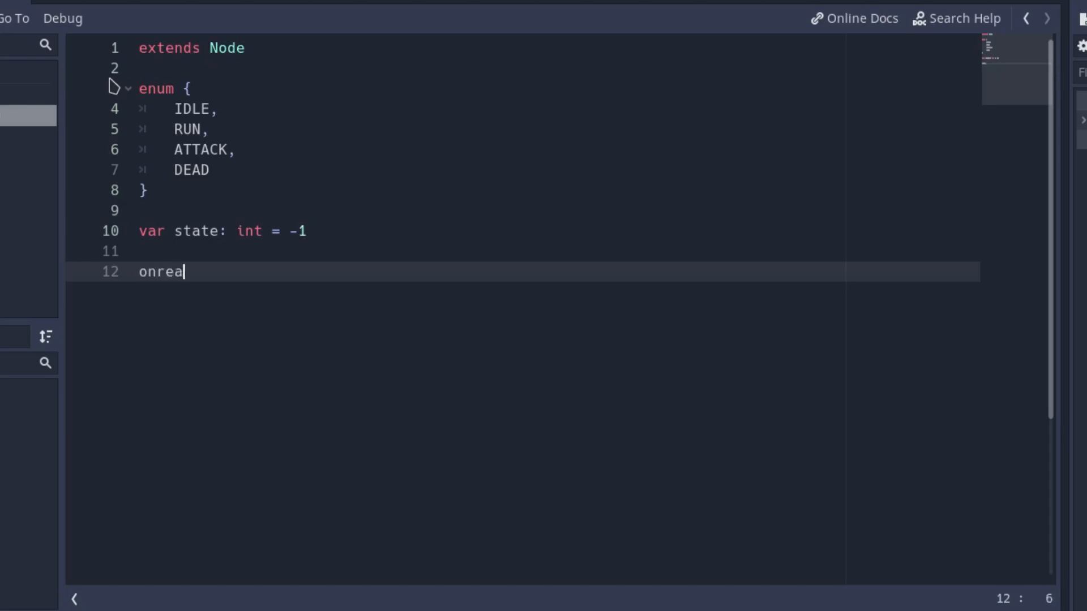
{"action": "type", "text": "dy var pla"}
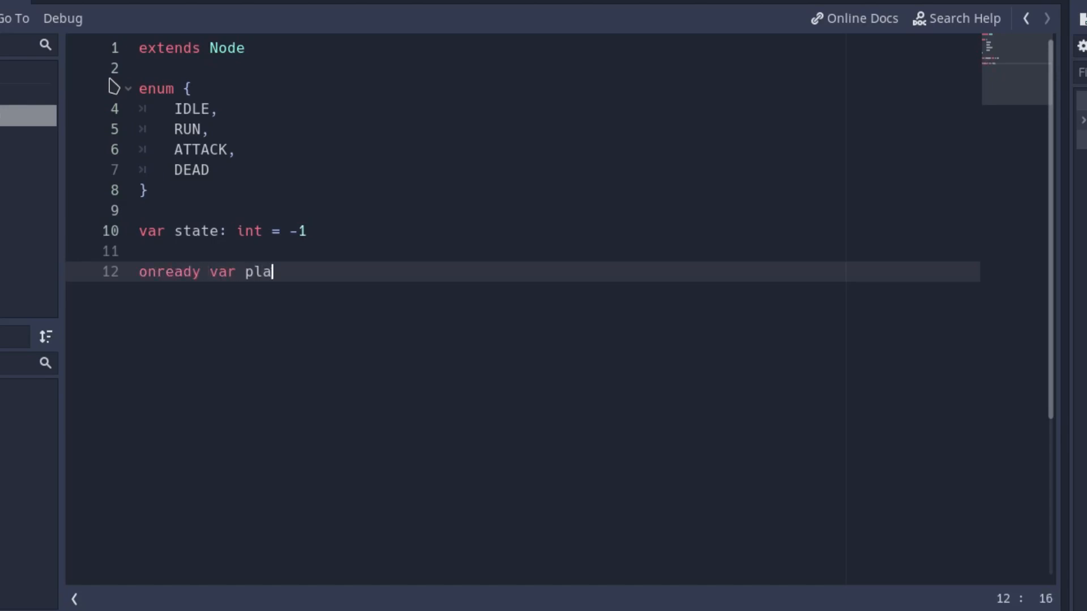
{"action": "type", "text": "yer: kinematicBody2D = ge"}
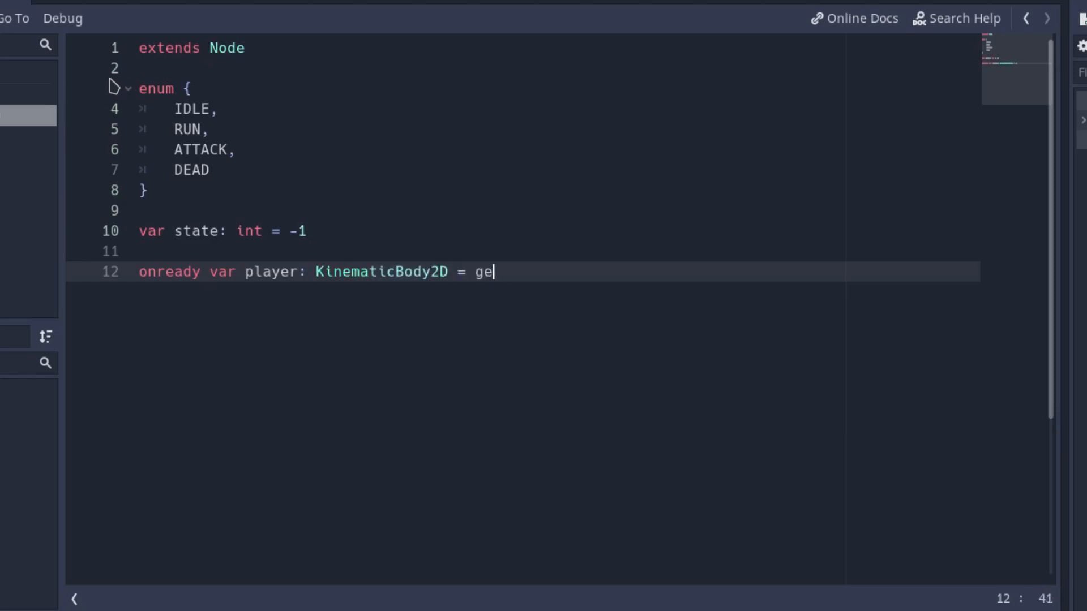
{"action": "type", "text": "t_parent()"}
{"action": "type", "text": "func"}
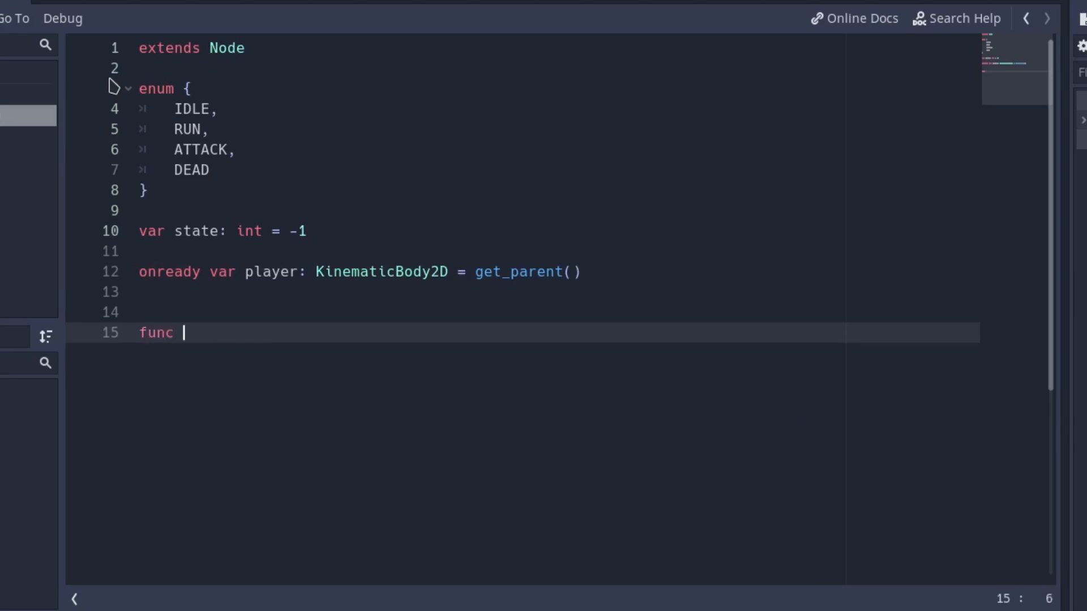
Step: Write _get_transition() -> int matching state: IDLE to RUN above speed 5, RUN to IDLE below 5
{"action": "type", "text": "_get_transition"}
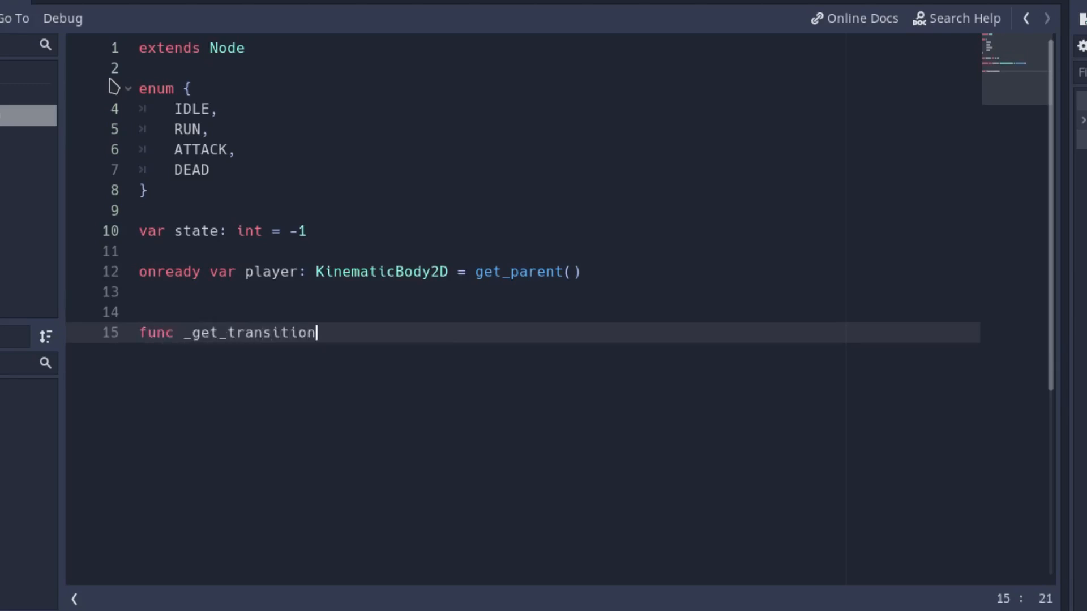
{"action": "type", "text": "() -> in"}
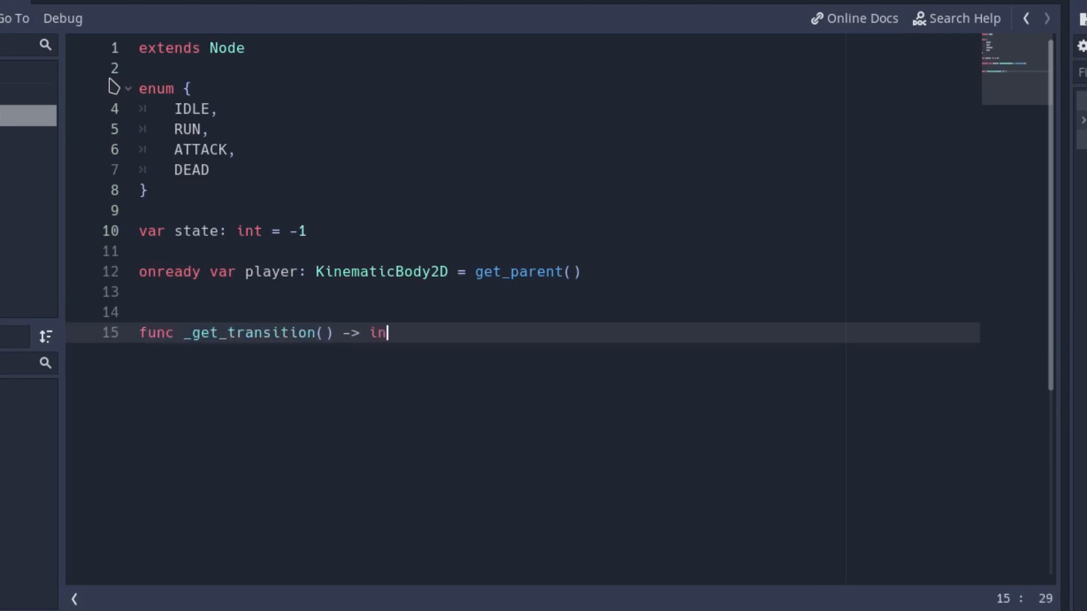
{"action": "type", "text": "t:"}
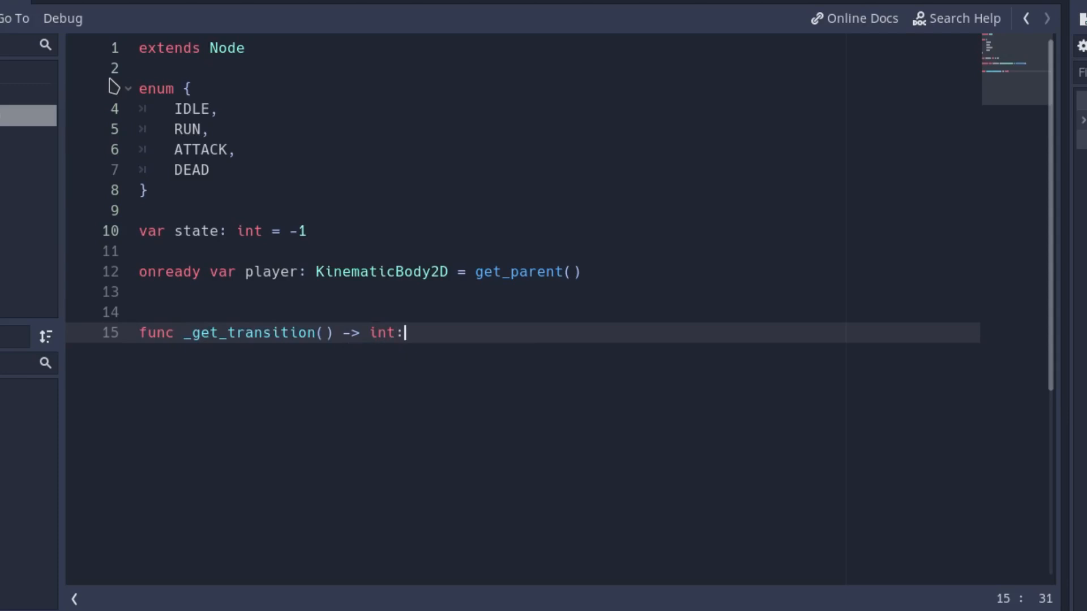
{"action": "type", "text": "mat"}
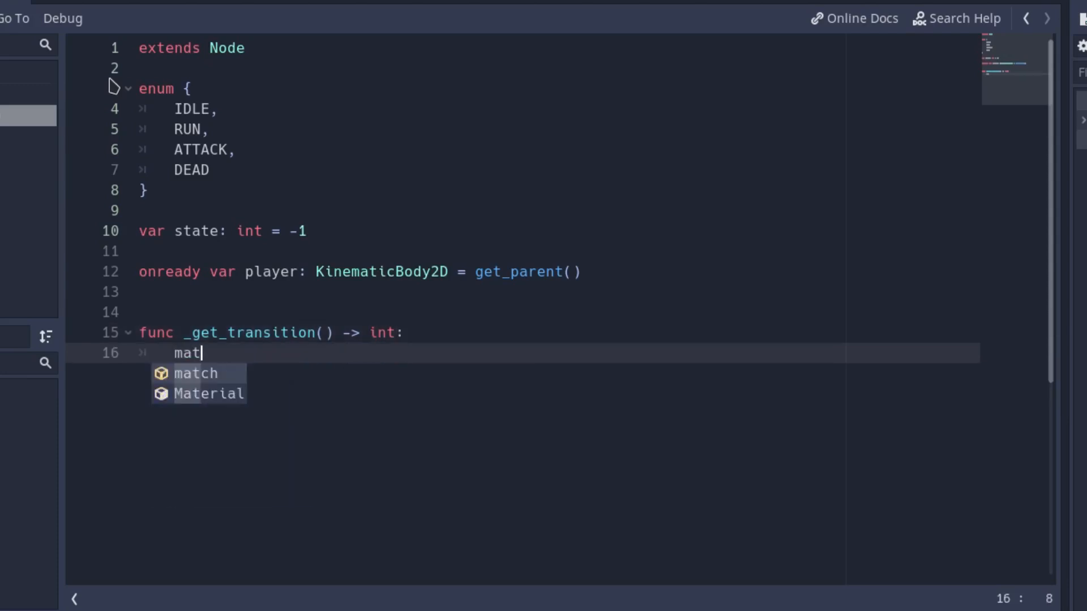
{"action": "type", "text": "ch state:"}
{"action": "type", "text": "if player.velocity.length("}
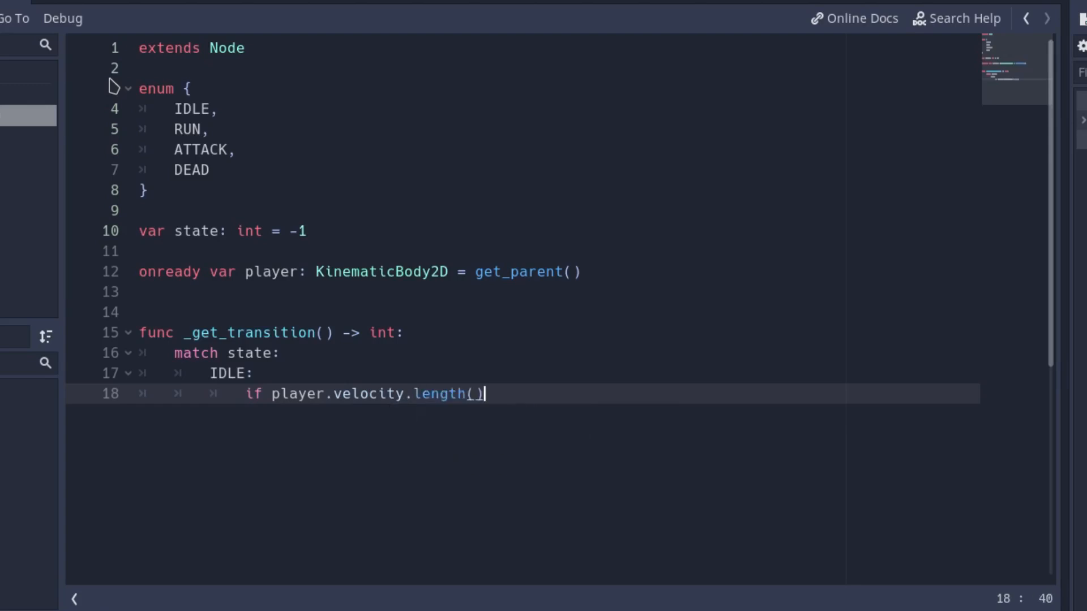
{"action": "type", "text": "> 5:"}
{"action": "type", "text": "RU"}
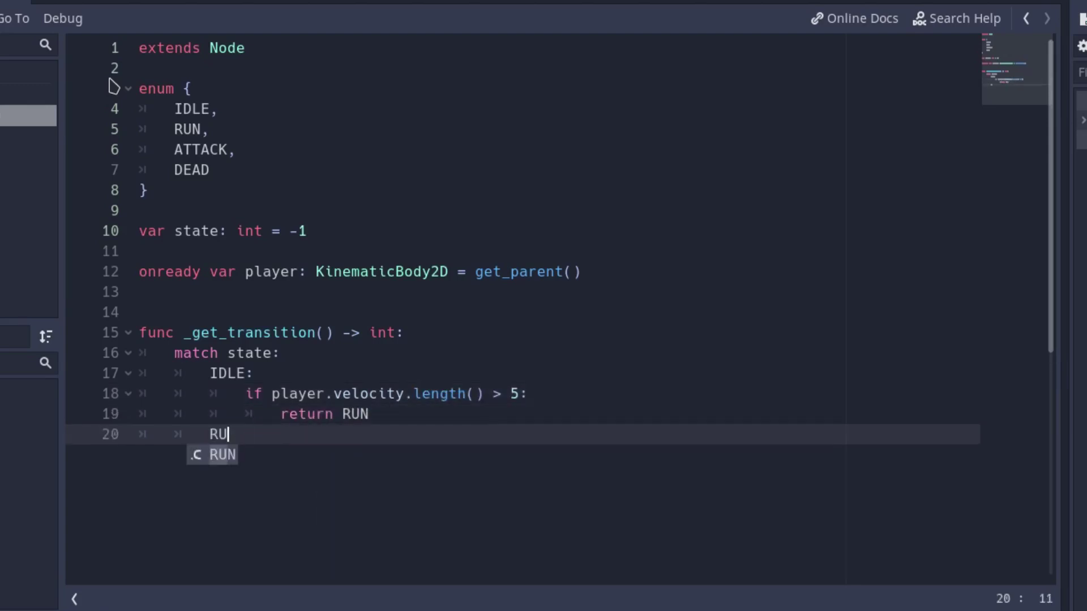
{"action": "type", "text": ":"}
{"action": "type", "text": "if player.velocity.length() <"}
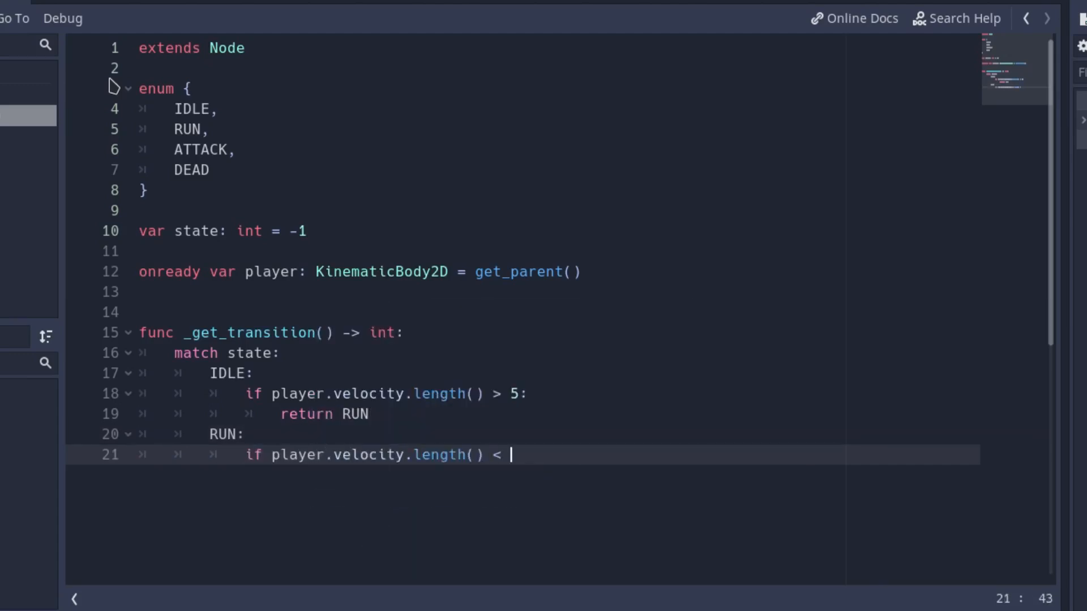
{"action": "type", "text": "5:"}
{"action": "type", "text": "ATTACK:"}
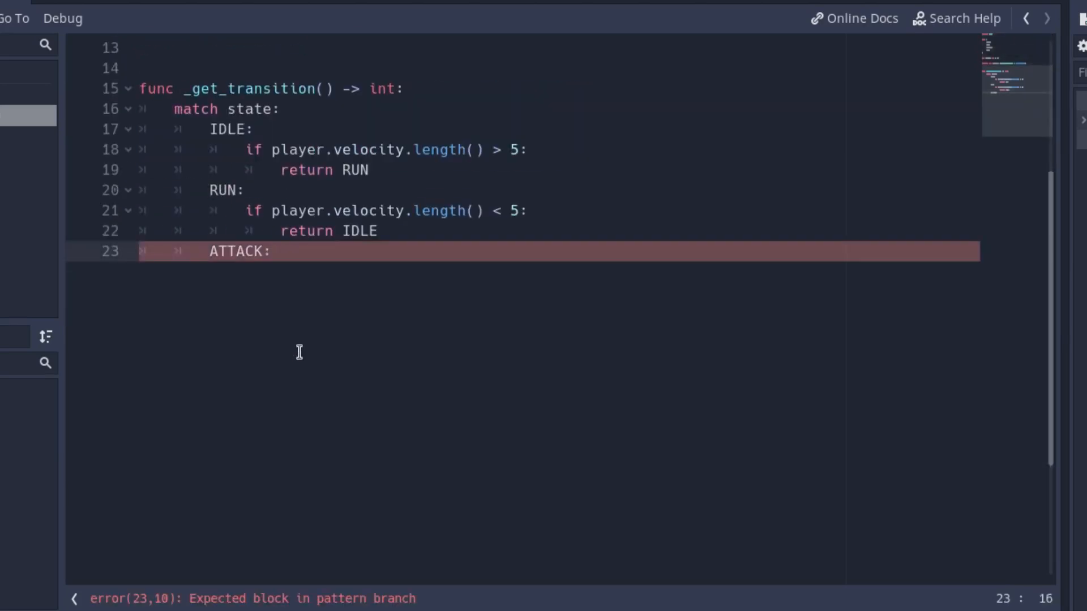
Step: Return ATTACK to IDLE once the animation stops playing, and end with return -1
{"action": "type", "text": "if not player."}
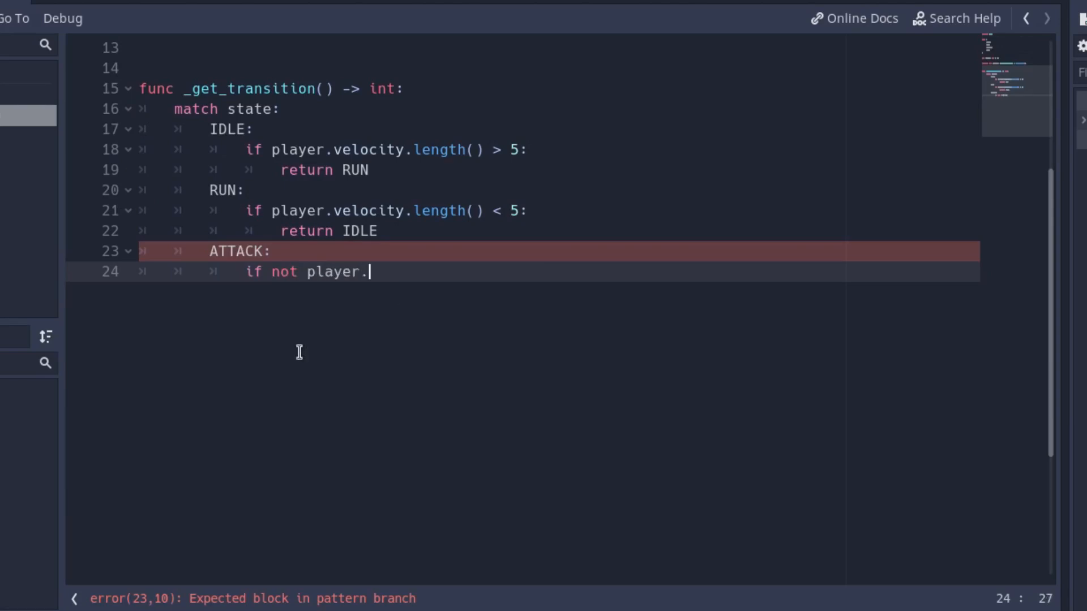
{"action": "type", "text": "animation_player.is_playing():"}
{"action": "type", "text": "return"}
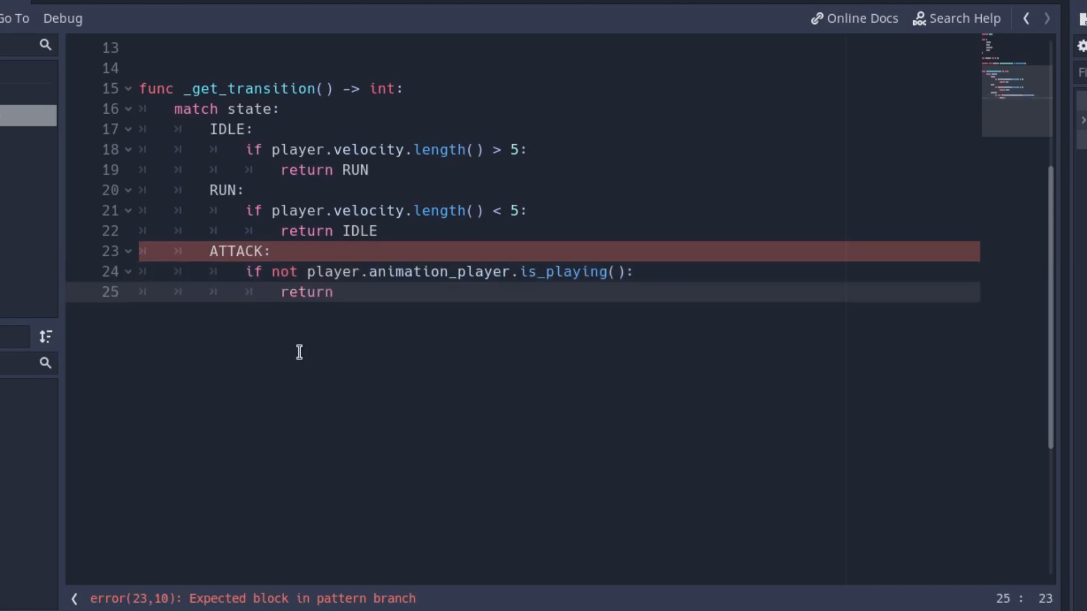
{"action": "type", "text": "IDLE"}
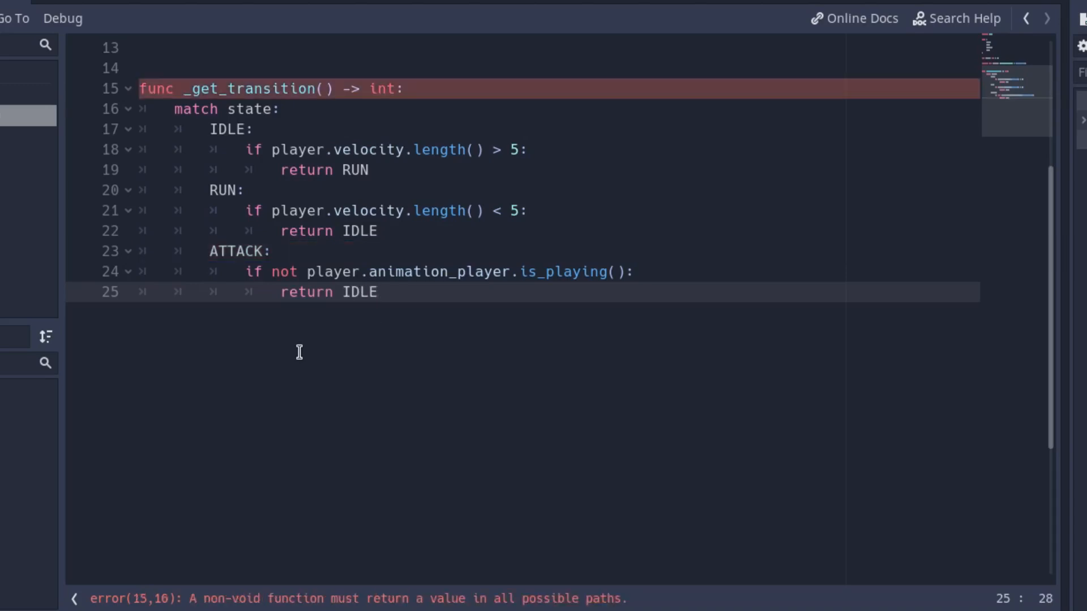
{"action": "left_click", "coordinate": [381, 292]}
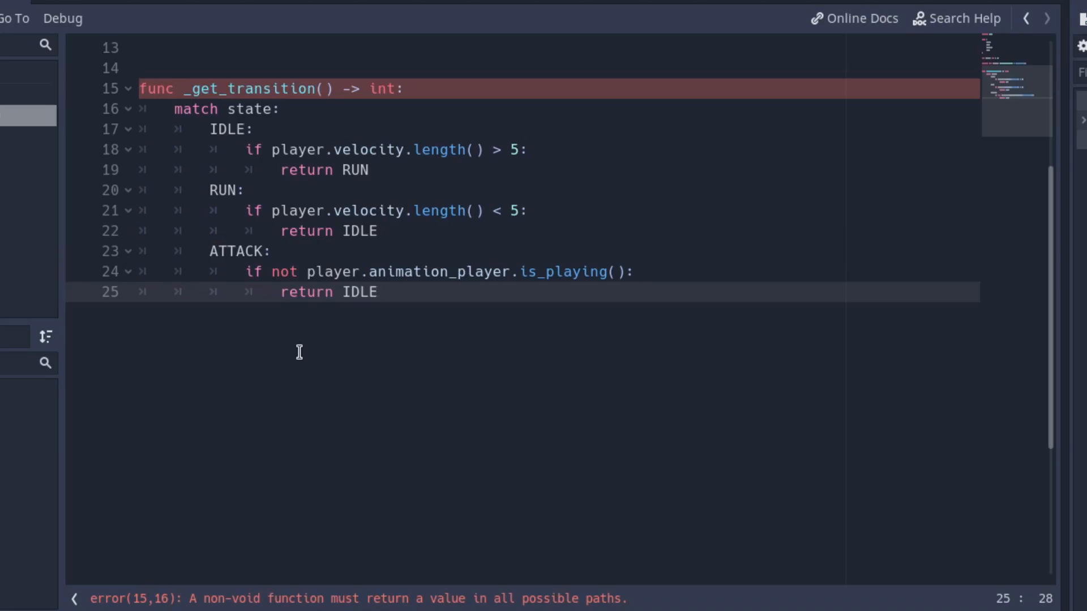
{"action": "key", "text": "Enter"}
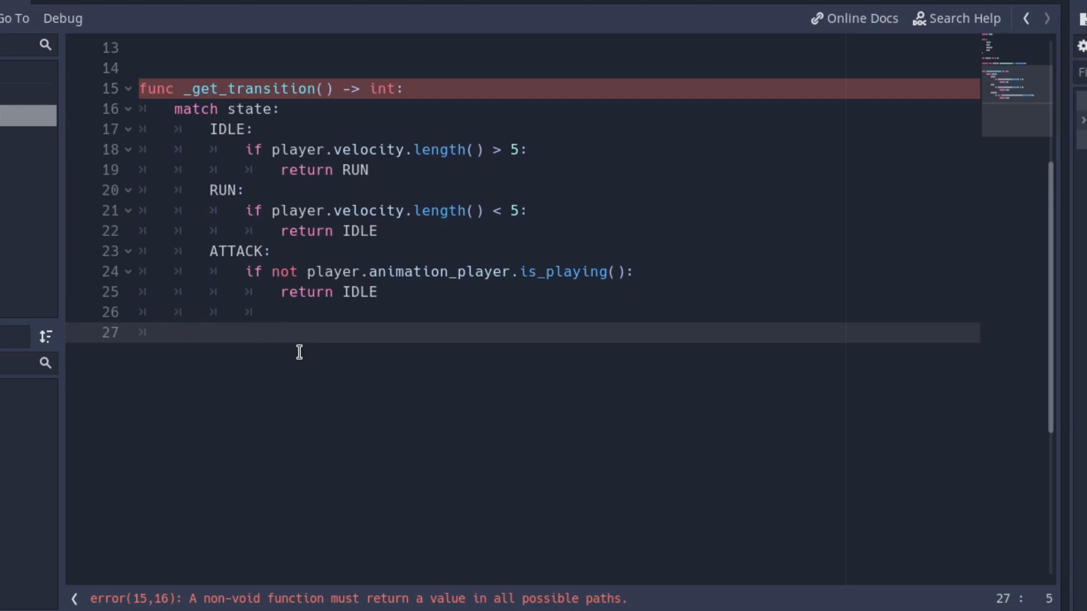
{"action": "type", "text": "return -"}
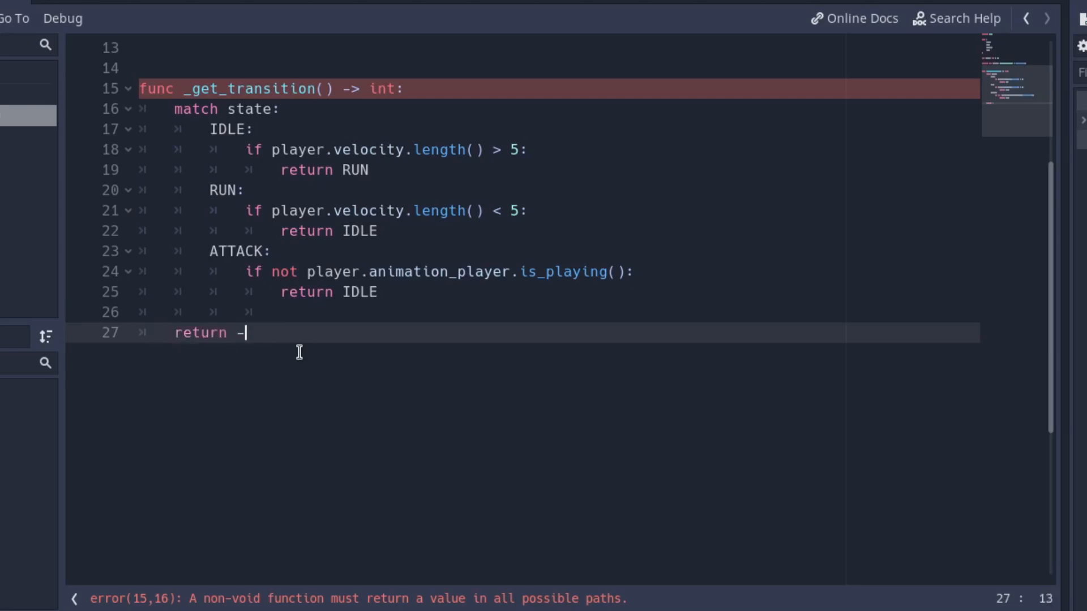
{"action": "type", "text": "1"}
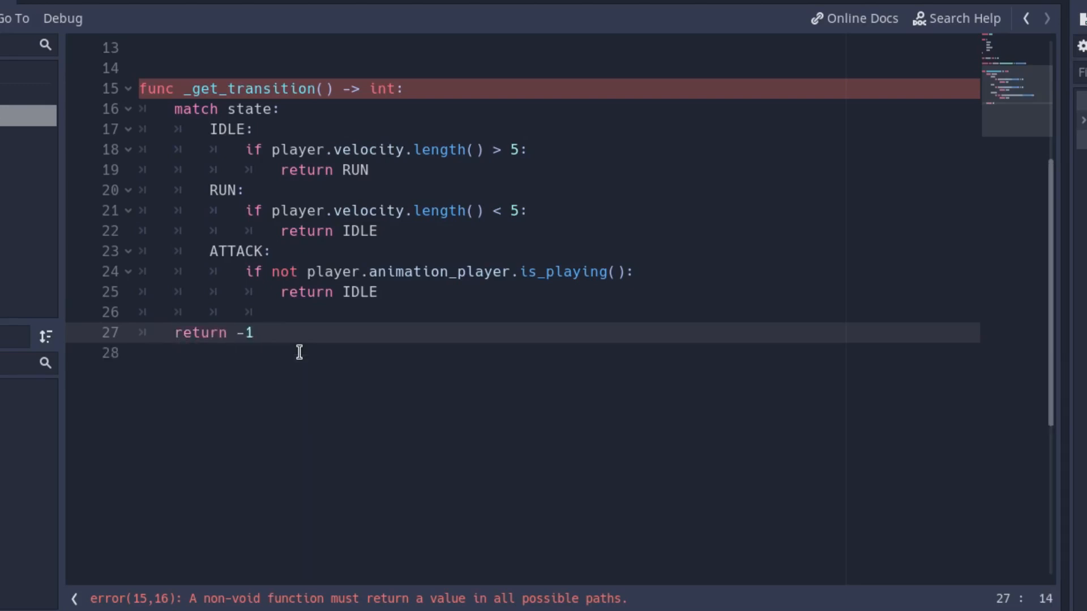
Step: Write _enter_state(new_state) matching states to play "idle", "run", "attack" animations, disabling movement when DEAD
{"action": "key", "text": "Enter"}
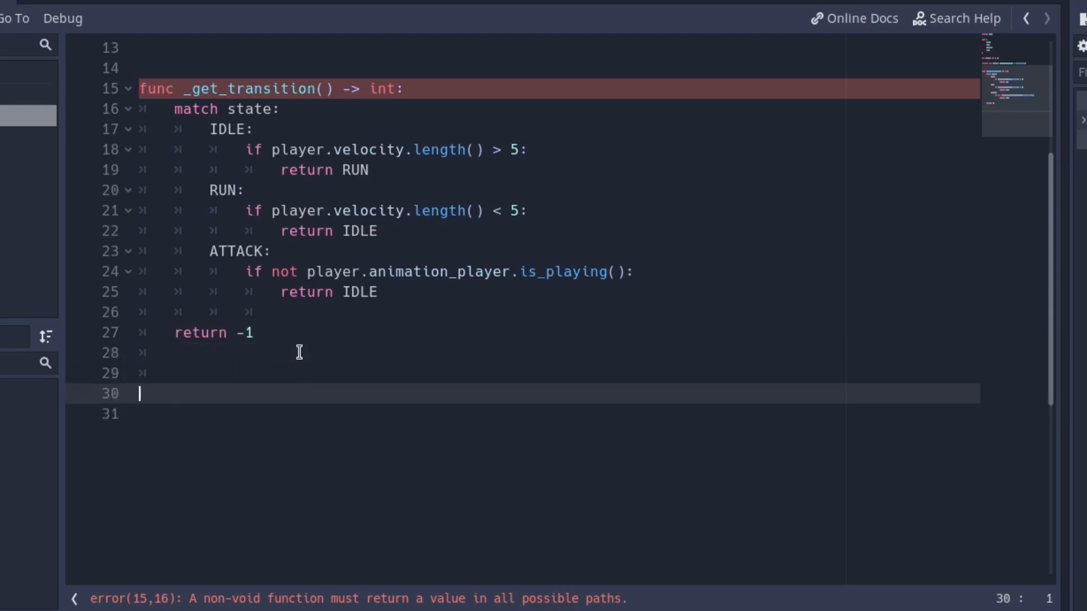
{"action": "type", "text": "func _en"}
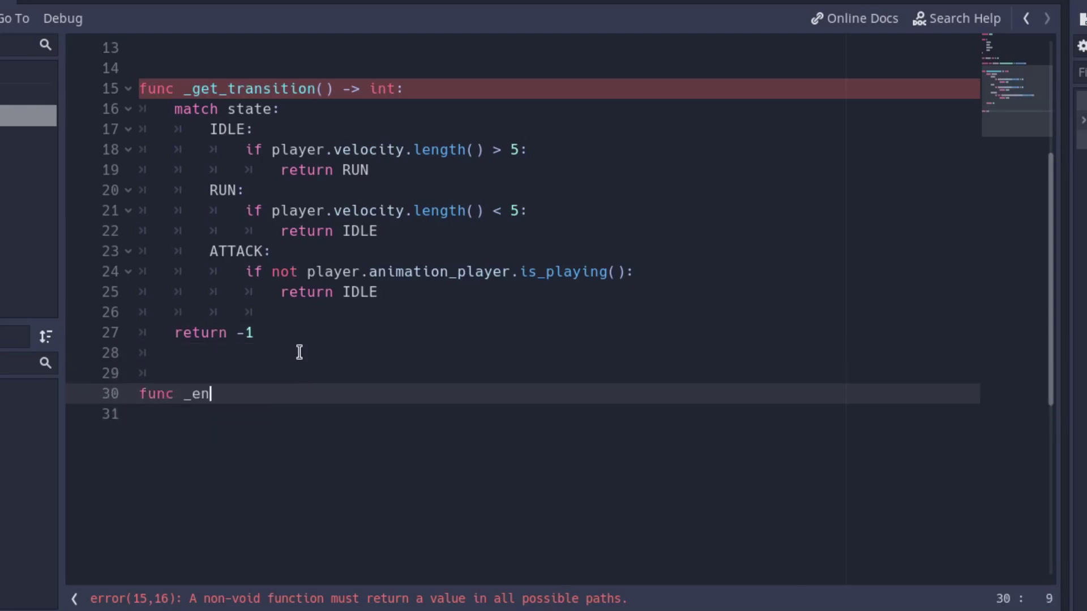
{"action": "type", "text": "ter_state"}
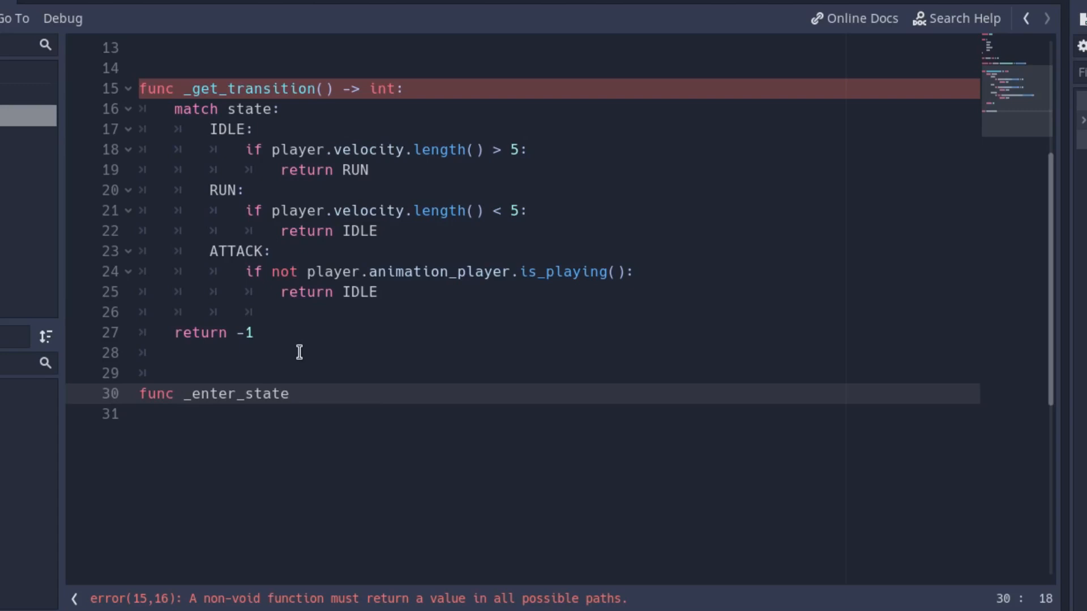
{"action": "type", "text": "()"}
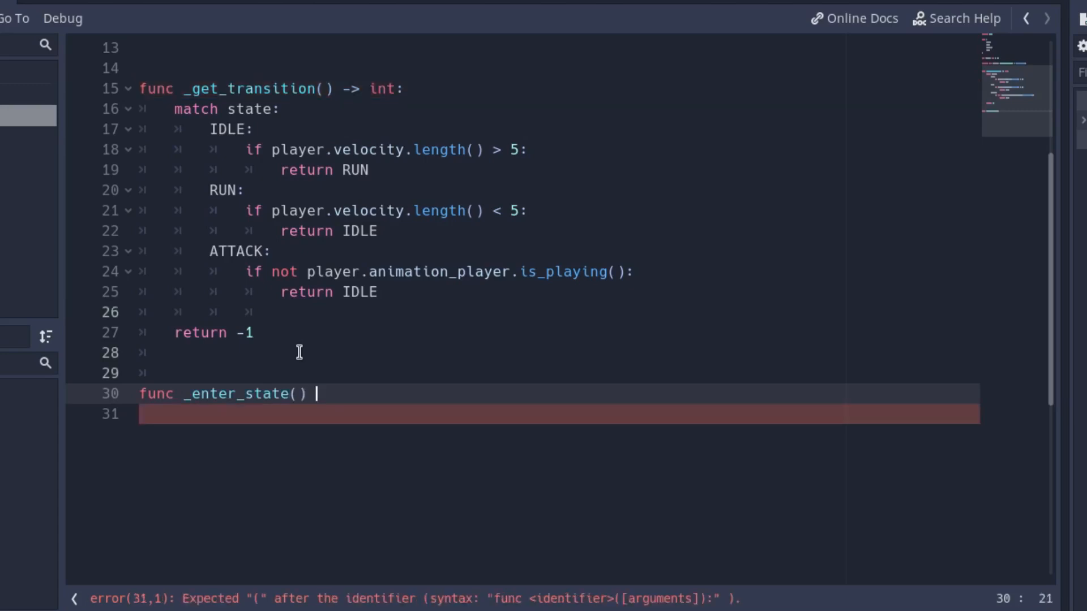
{"action": "type", "text": "new_state: int"}
{"action": "left_click", "coordinate": [559, 414]}
{"action": "type", "text": "m"}
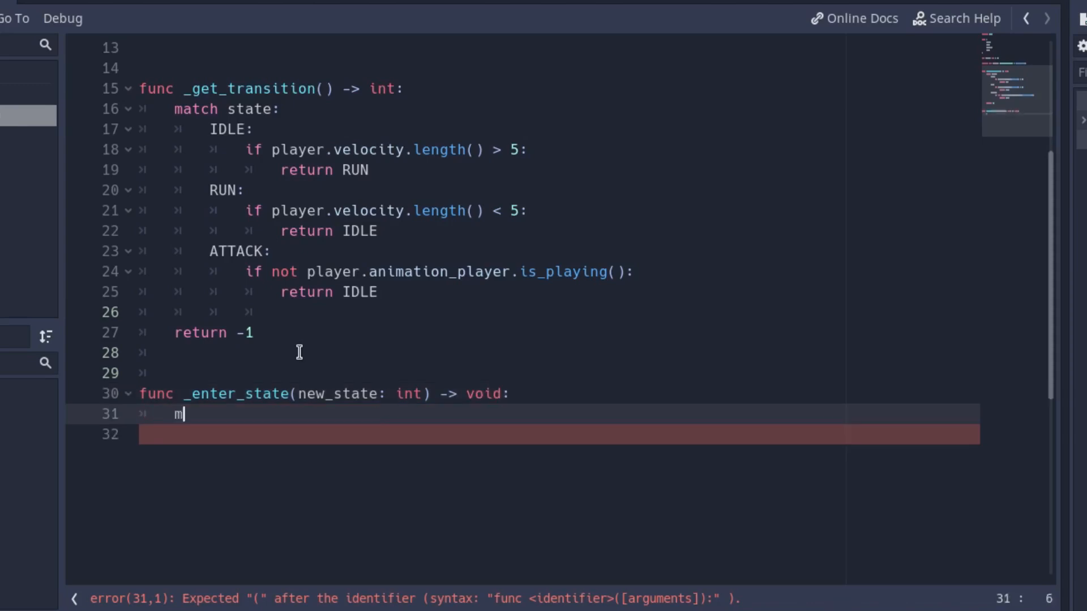
{"action": "type", "text": "atch new_state:"}
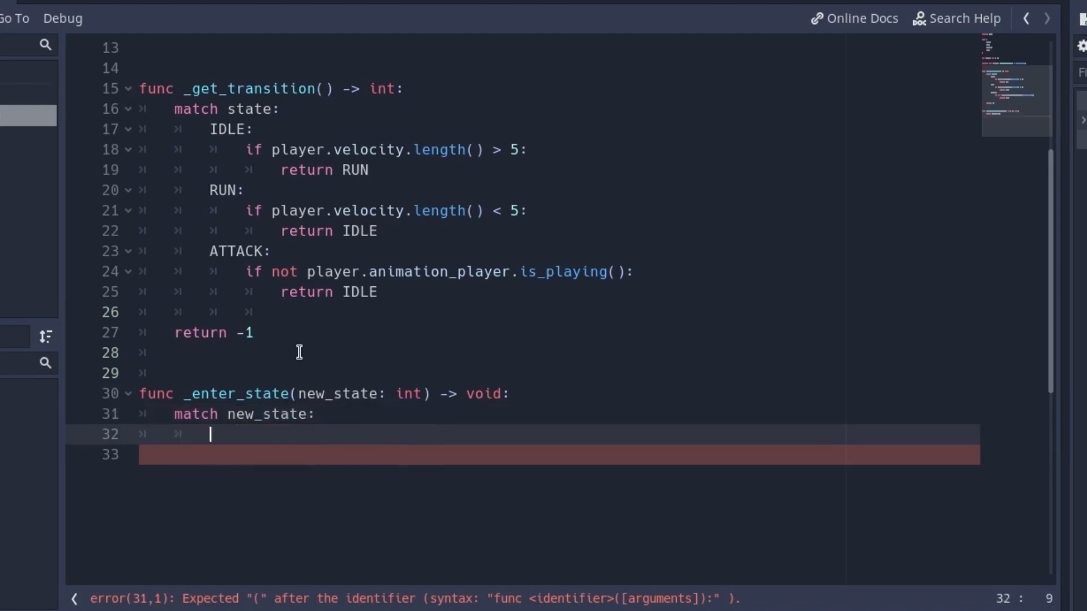
{"action": "type", "text": "IDLE:"}
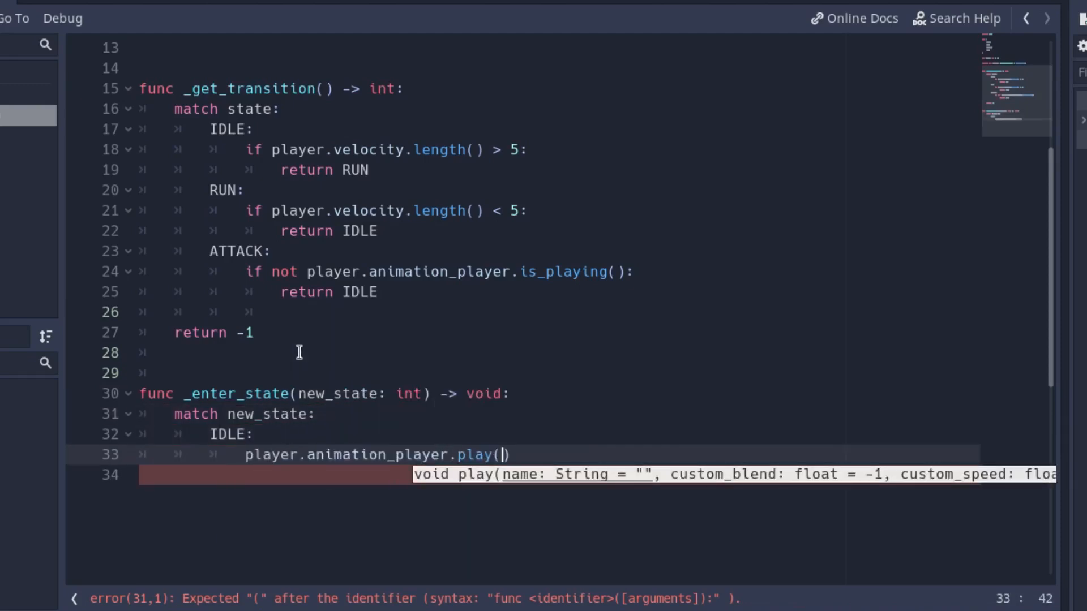
{"action": "type", "text": "\"idle\")"}
{"action": "type", "text": "player.can_move"}
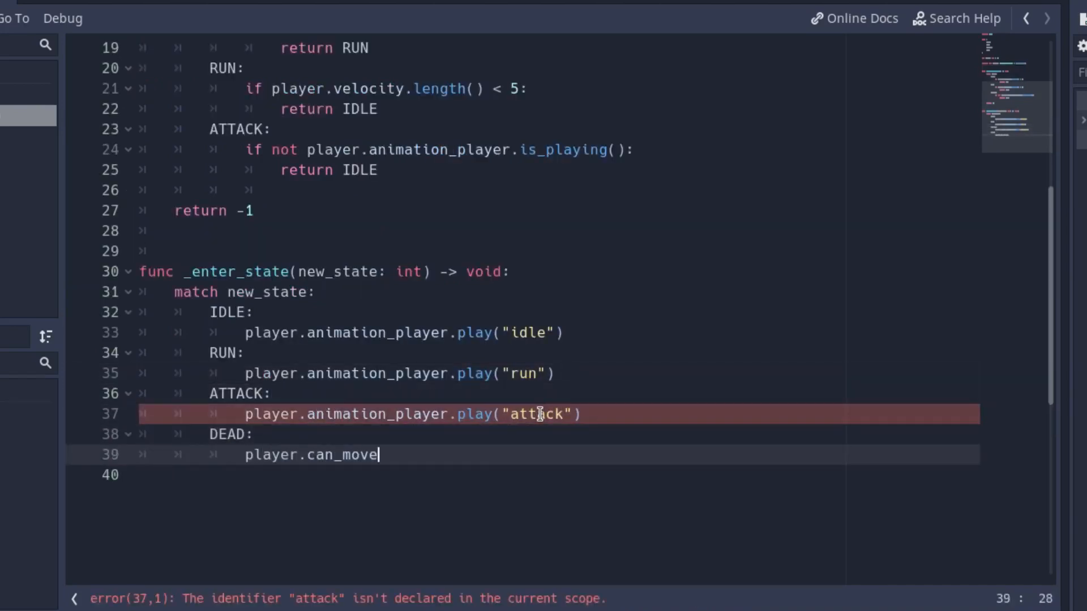
{"action": "type", "text": "= false"}
{"action": "type", "text": "func se"}
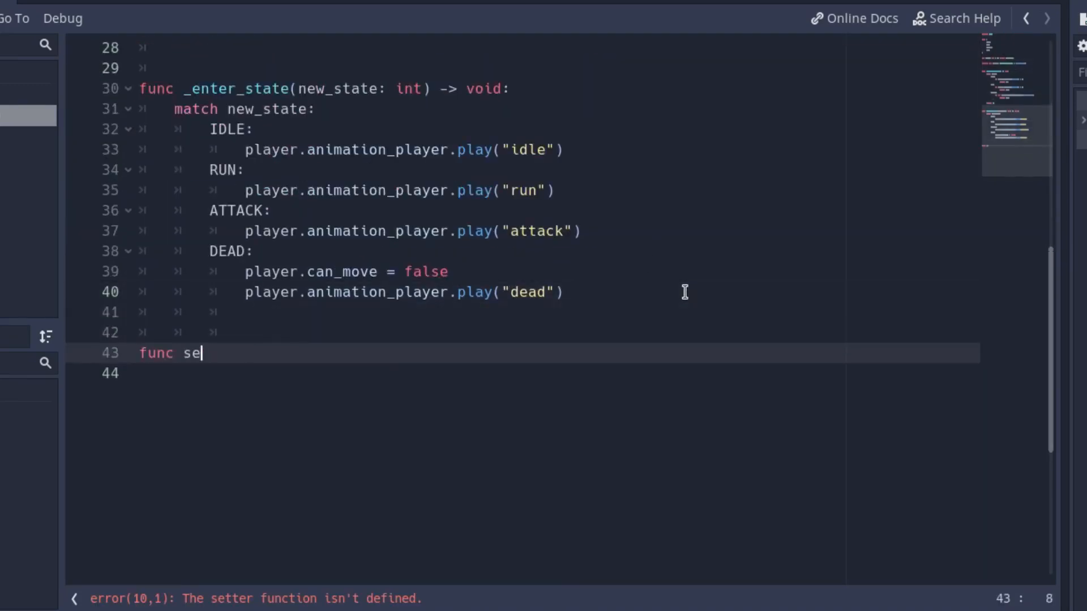
Step: Write set_state(new_state: int) -> void assigning state and calling _enter_state(new_state) when it differs
{"action": "type", "text": "t_state(new_state: int) -> void:"}
{"action": "left_click", "coordinate": [557, 373]}
{"action": "type", "text": "if state !"}
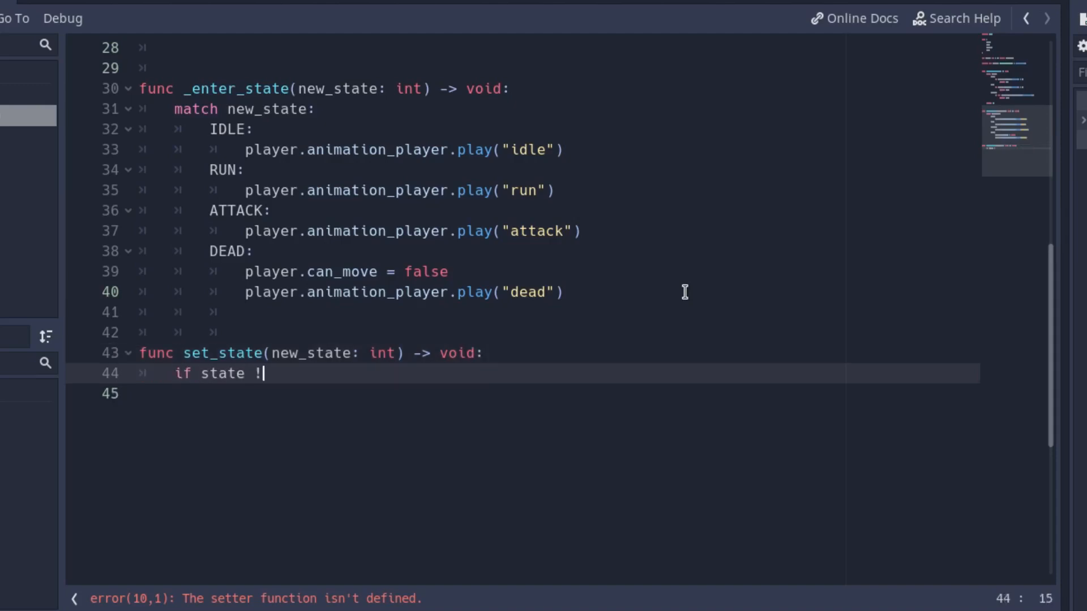
{"action": "type", "text": "= new"}
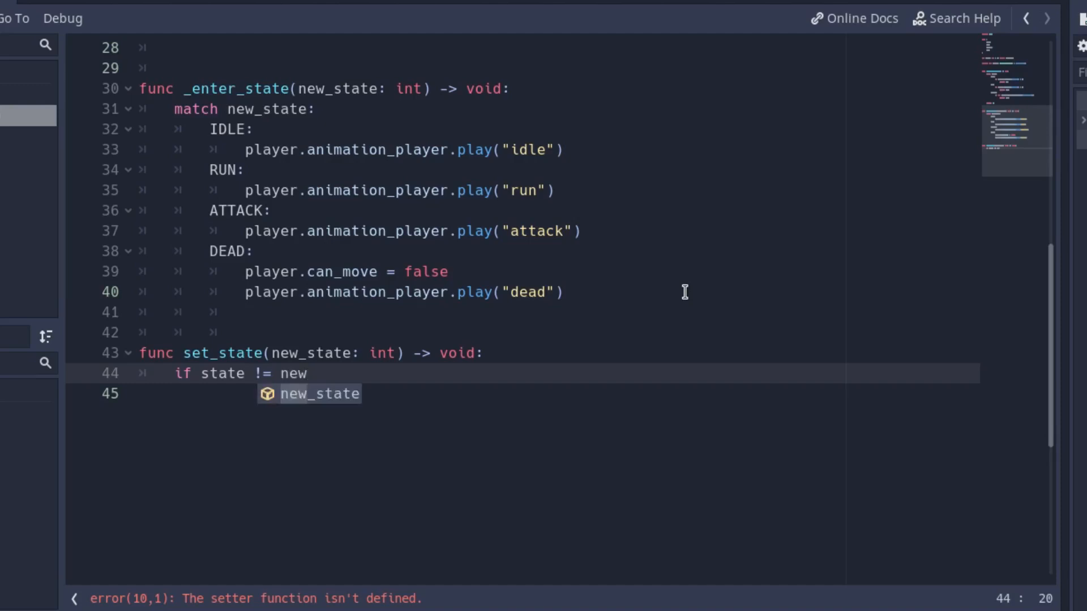
{"action": "type", "text": "_state:"}
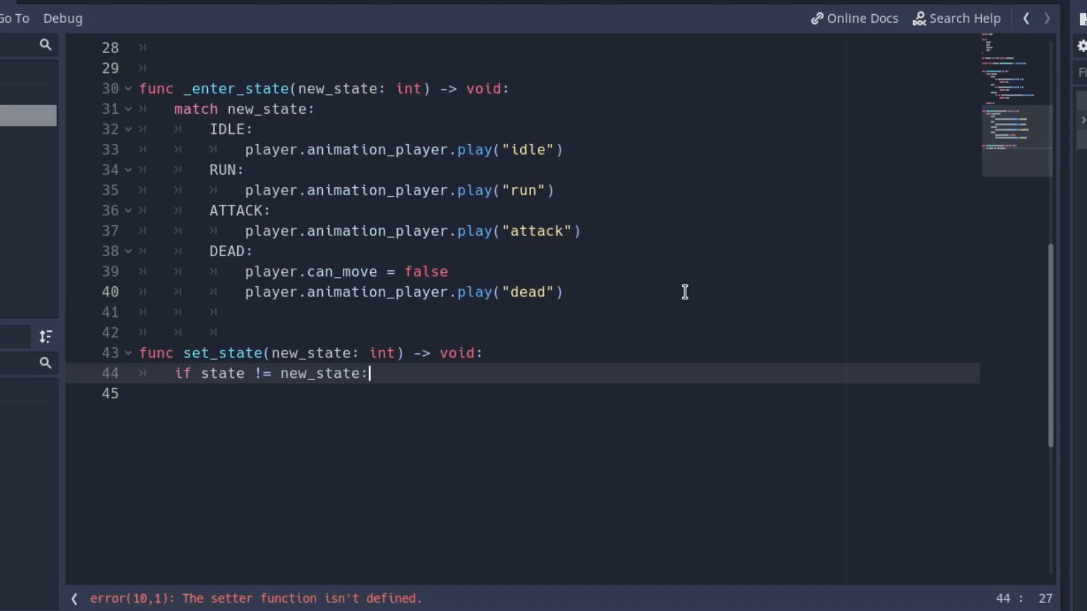
{"action": "type", "text": "sta"}
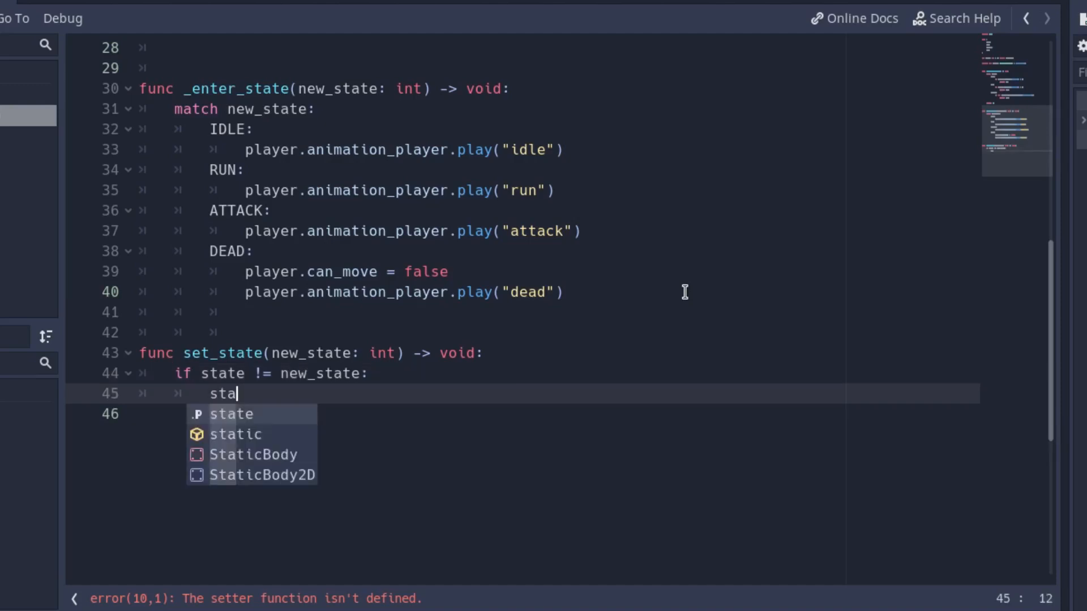
{"action": "type", "text": "te = new"}
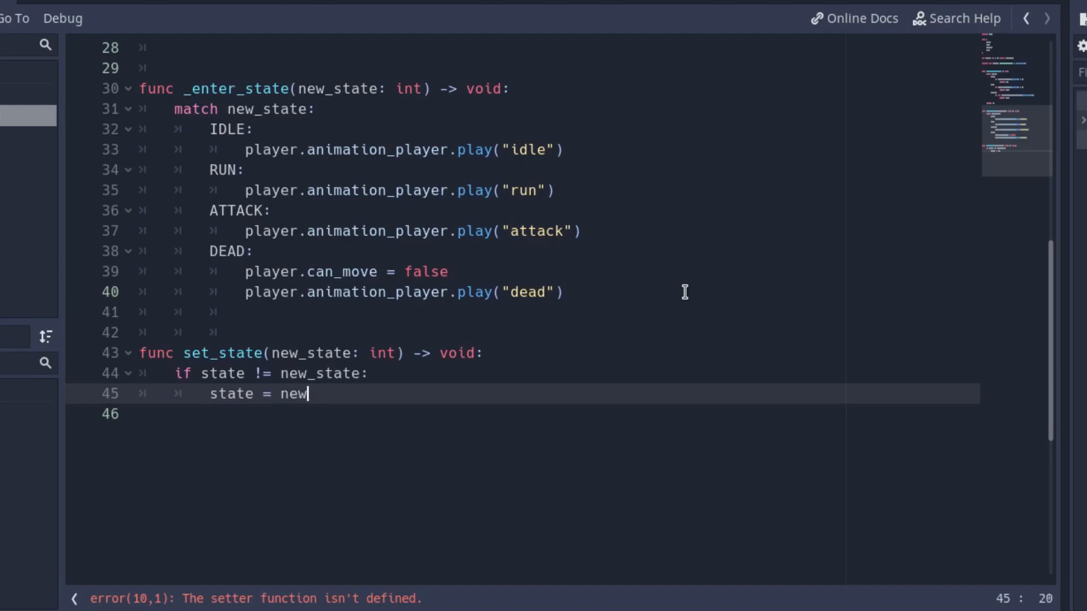
{"action": "type", "text": "_state"}
{"action": "type", "text": "_e"}
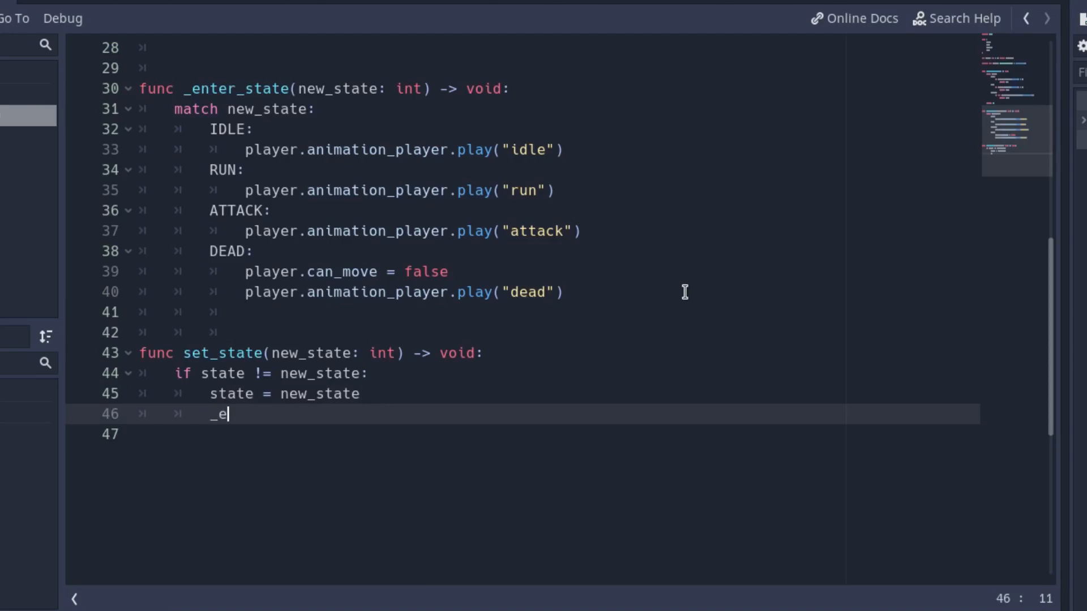
{"action": "type", "text": "nter_state(new"}
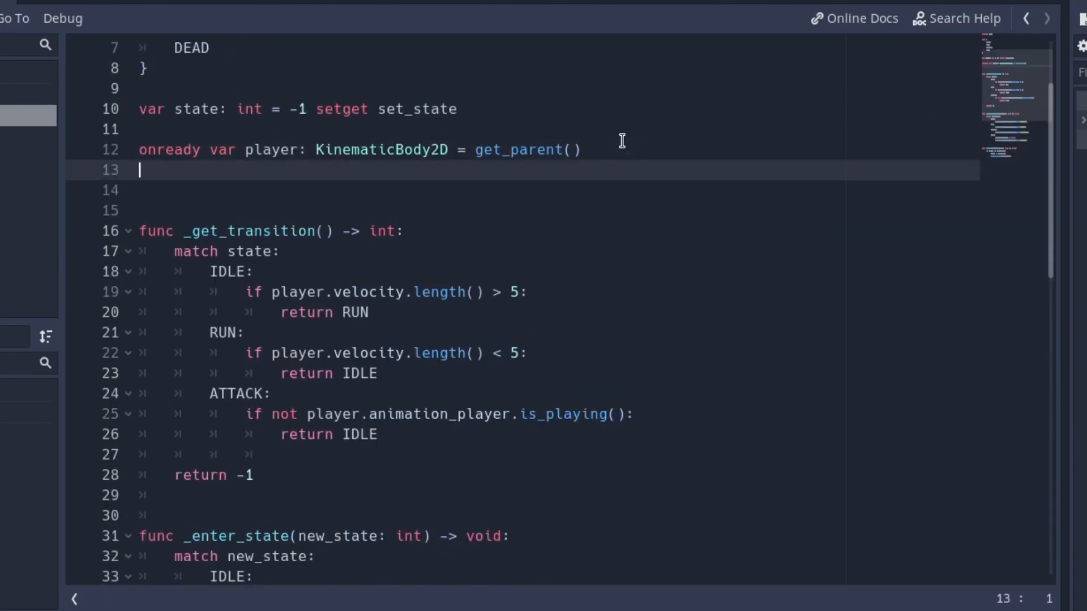
Step: Add _physics_process storing _get_transition() and calling set_state(transition) unless -1, then switch to Player.gd
{"action": "type", "text": "func"}
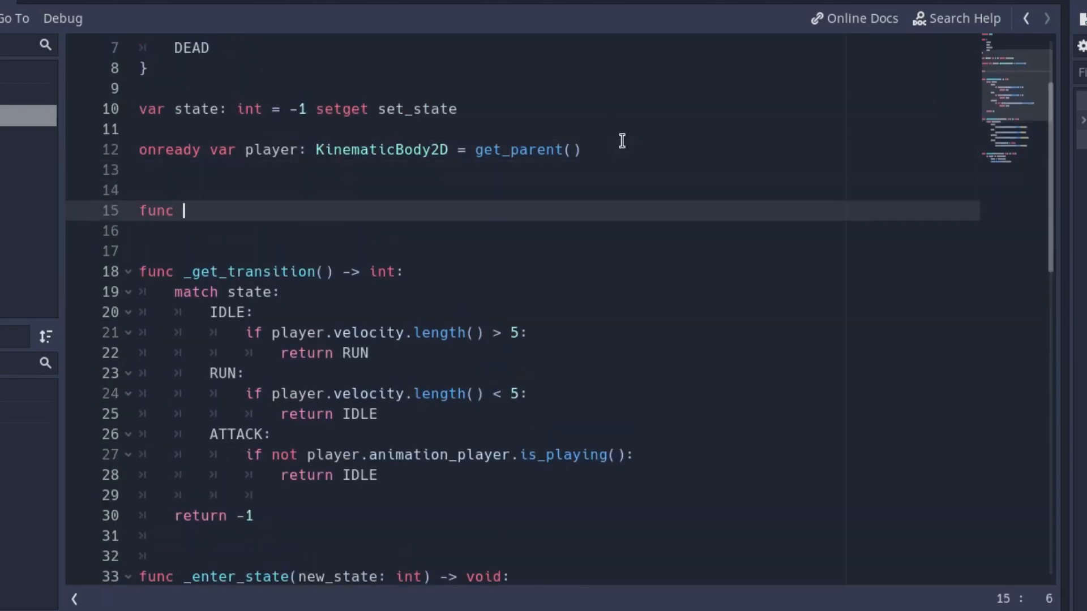
{"action": "type", "text": "_physics_process(delta: float) -> void:"}
{"action": "left_click", "coordinate": [557, 231]}
{"action": "type", "text": "var tra"}
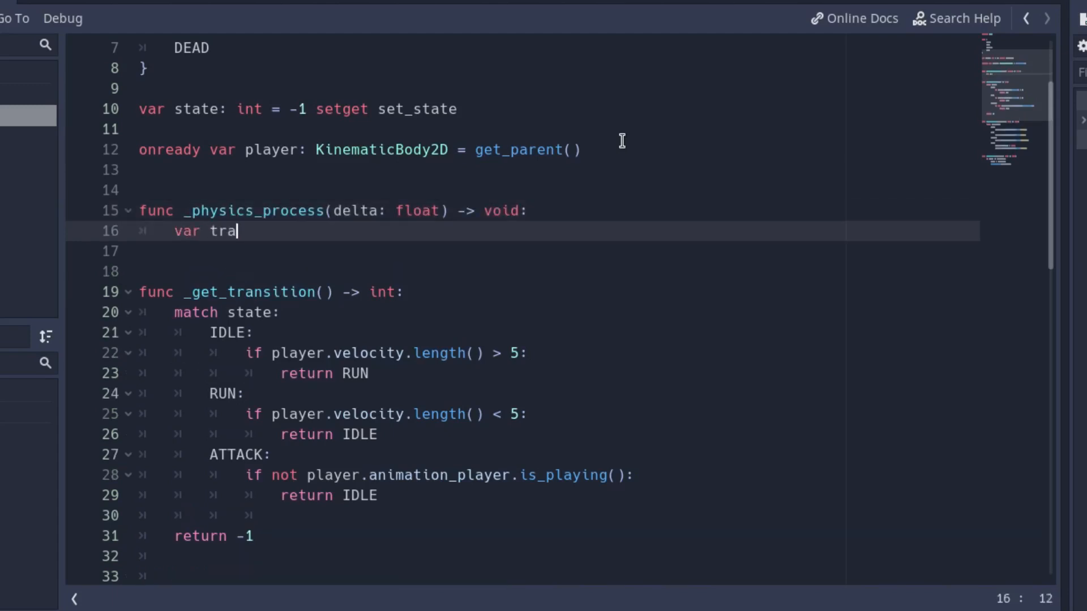
{"action": "type", "text": "nsition: int ="}
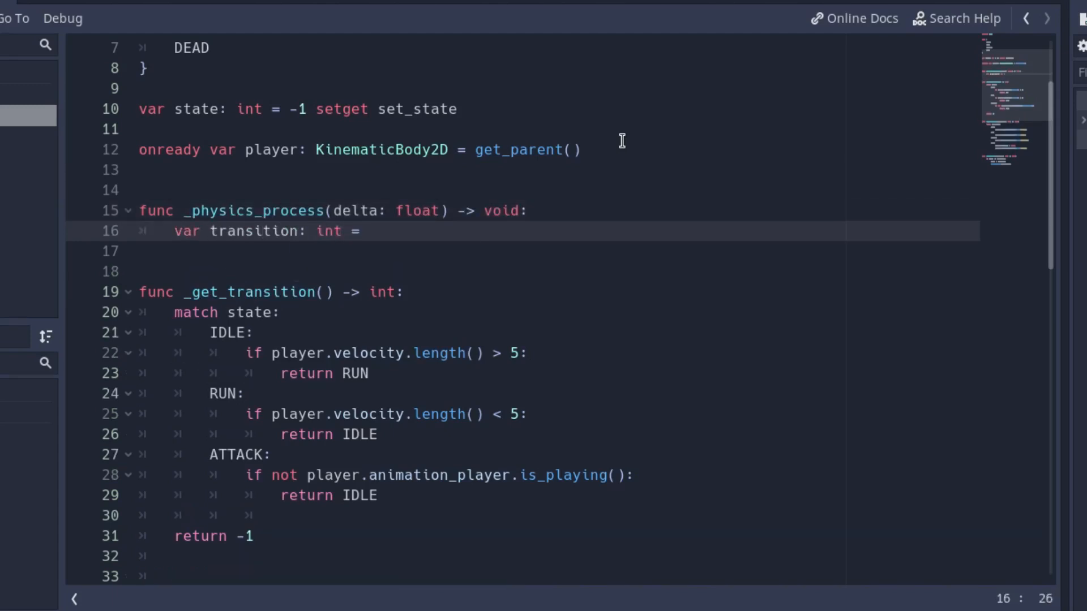
{"action": "type", "text": "_get_transition("}
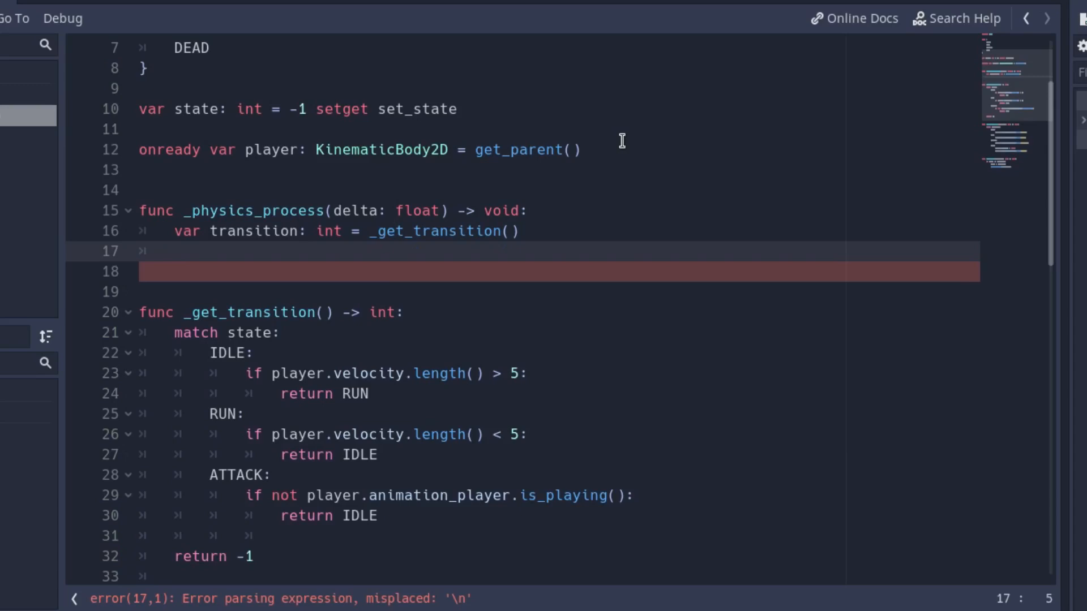
{"action": "left_click", "coordinate": [176, 251]}
{"action": "type", "text": "if transition !"}
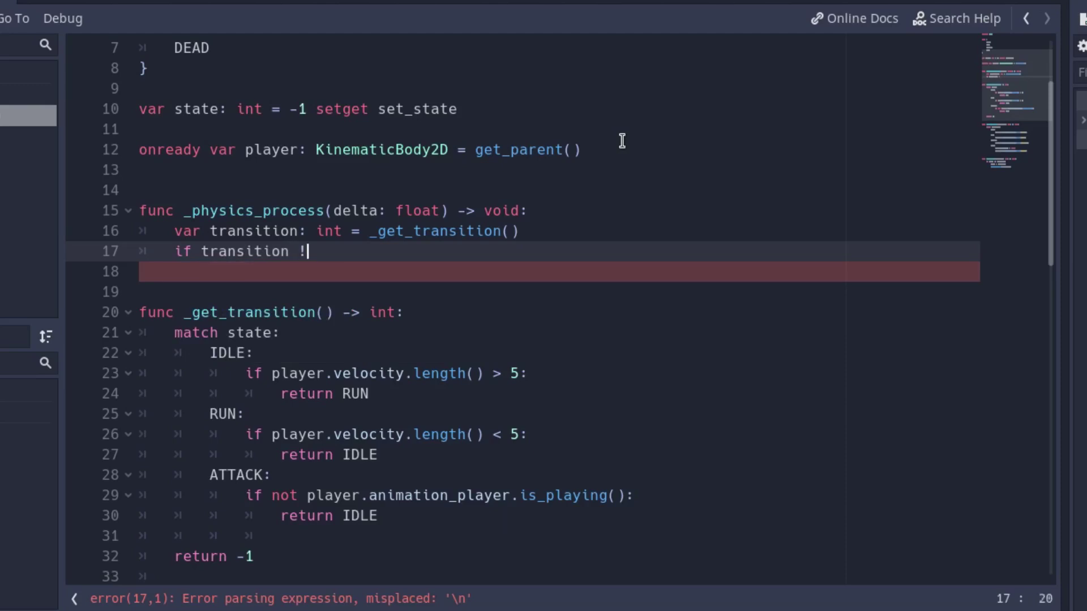
{"action": "type", "text": "= -1:"}
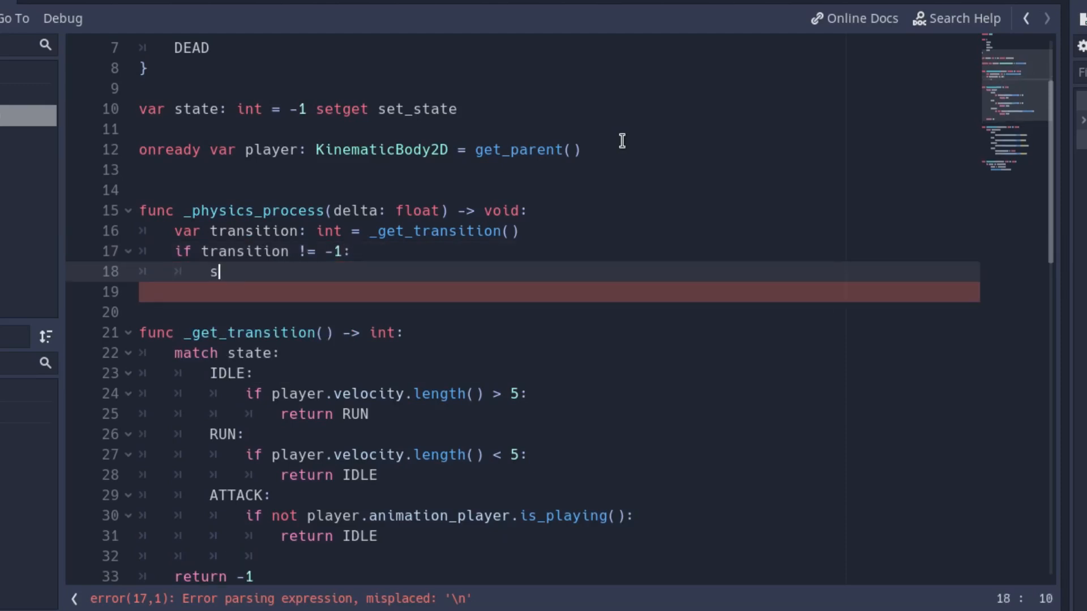
{"action": "type", "text": "et_state(tr"}
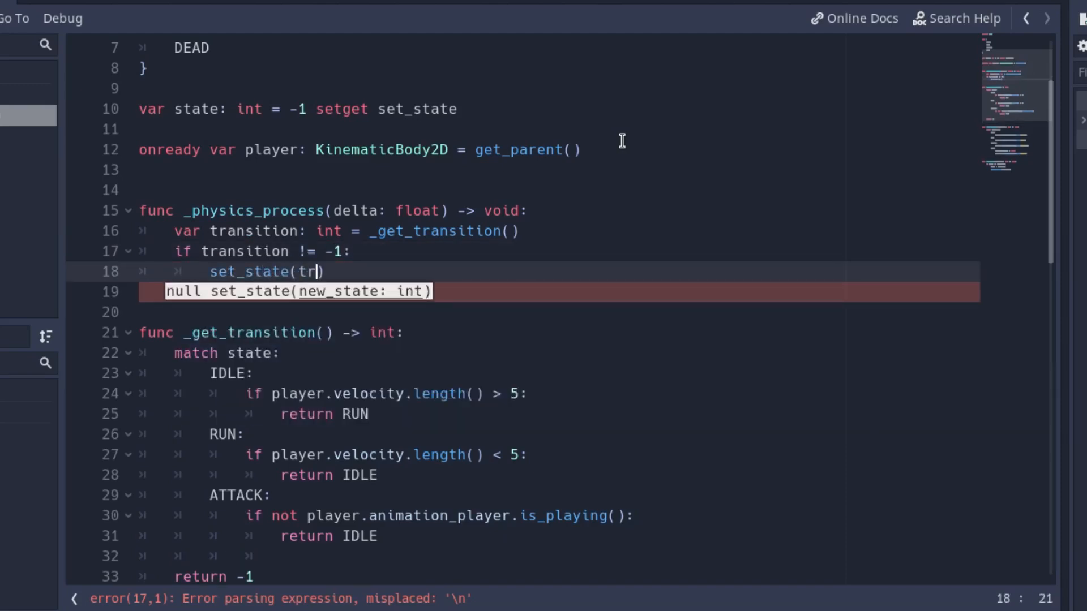
{"action": "type", "text": "ansition"}
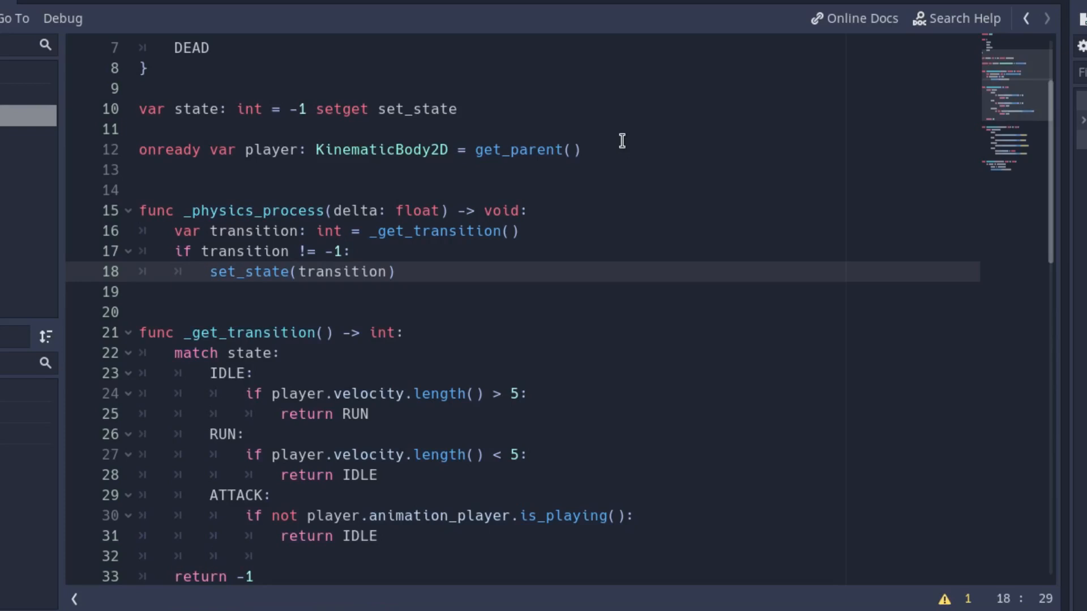
{"action": "left_click", "coordinate": [384, 272]}
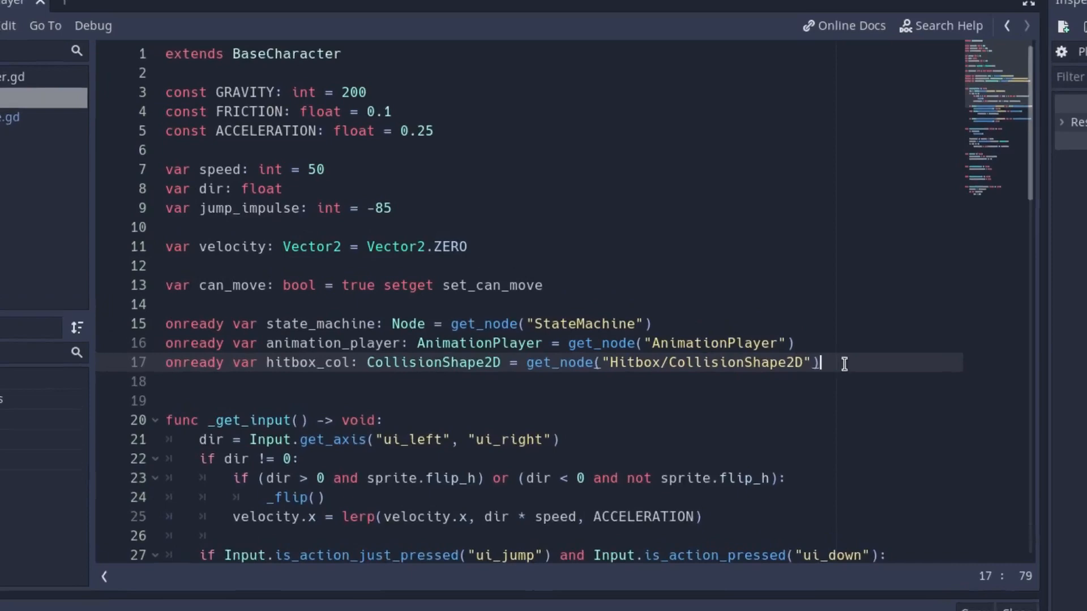
Step: Add _ready() setting state_machine to IDLE in Player.gd, and rename delta to _delta in StateMachine.gd
{"action": "type", "text": "func _ready() -> void:"}
{"action": "type", "text": "state_machine.set_state(state_machine.IDLE)"}
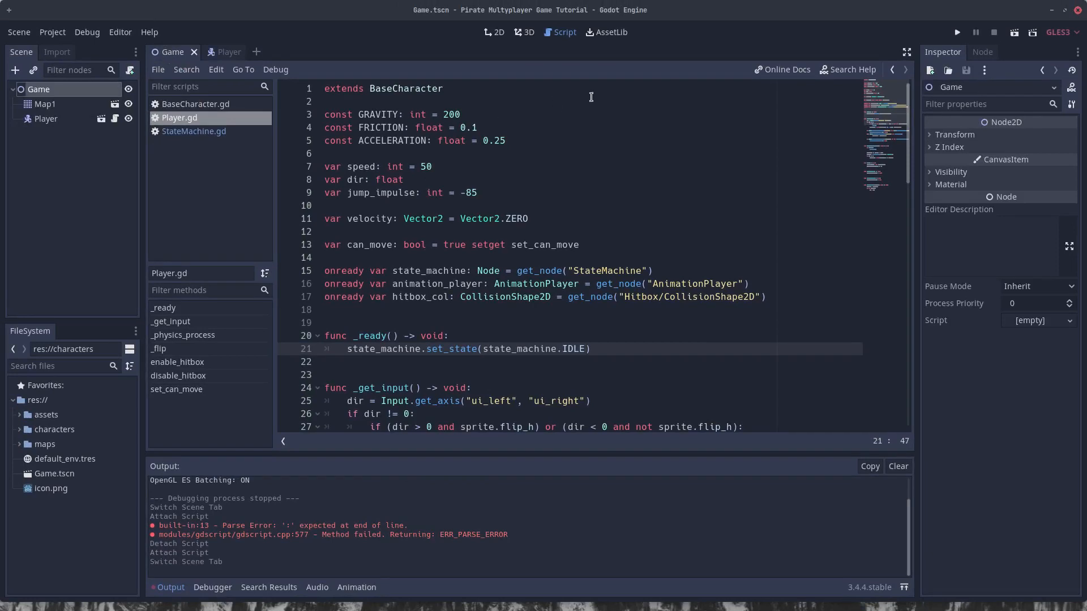
{"action": "left_click", "coordinate": [957, 31]}
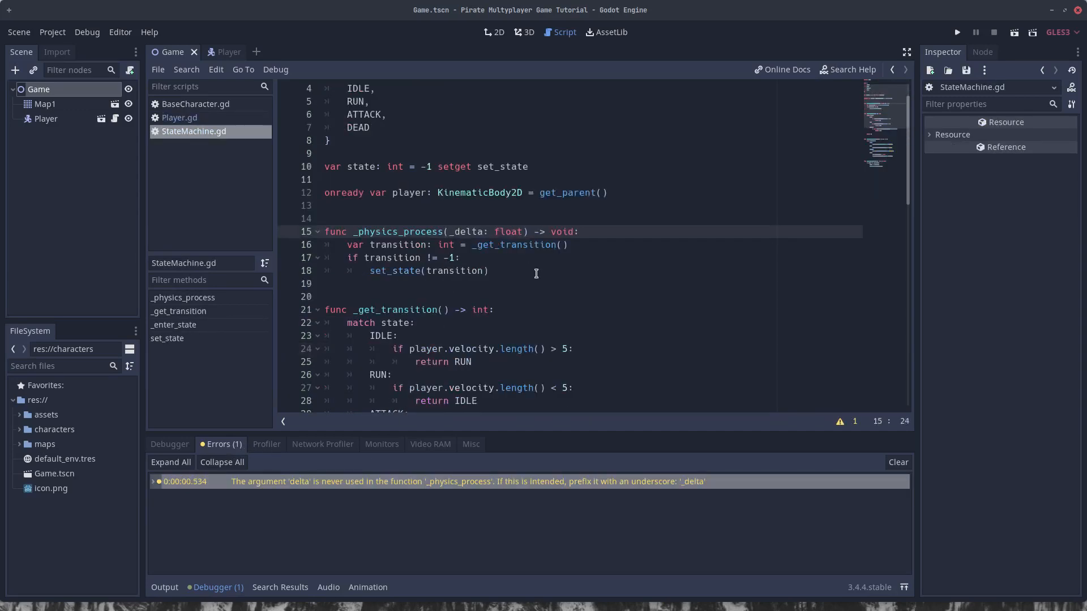
{"action": "type", "text": "_state(state_machine.IDLE"}
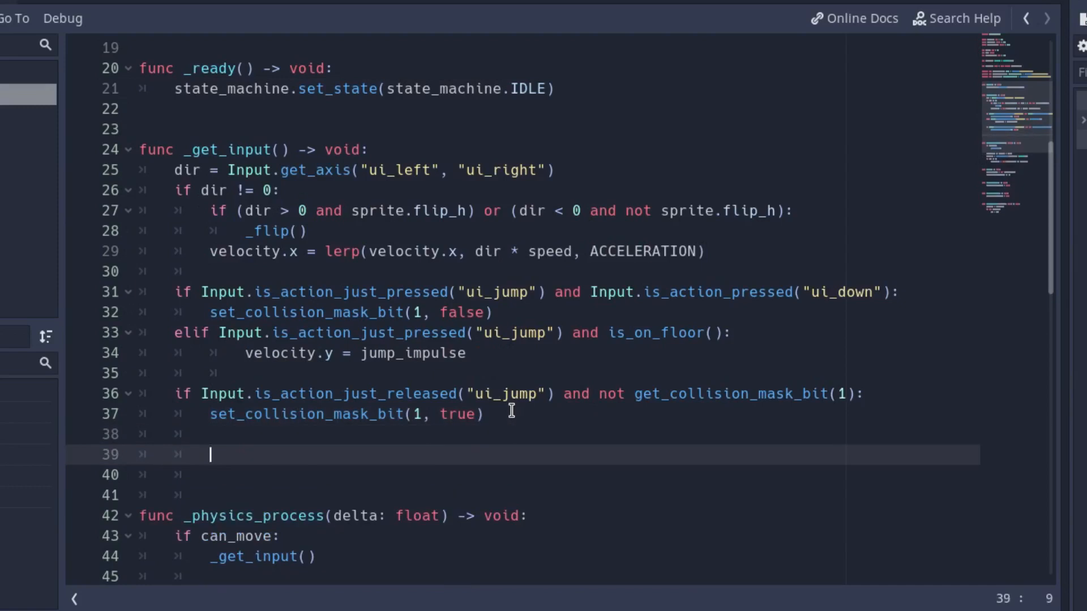
Step: When ui_attack is just pressed, call state_machine.set_state(state_machine.ATTACK), then start a debug run
{"action": "type", "text": "if Input.i"}
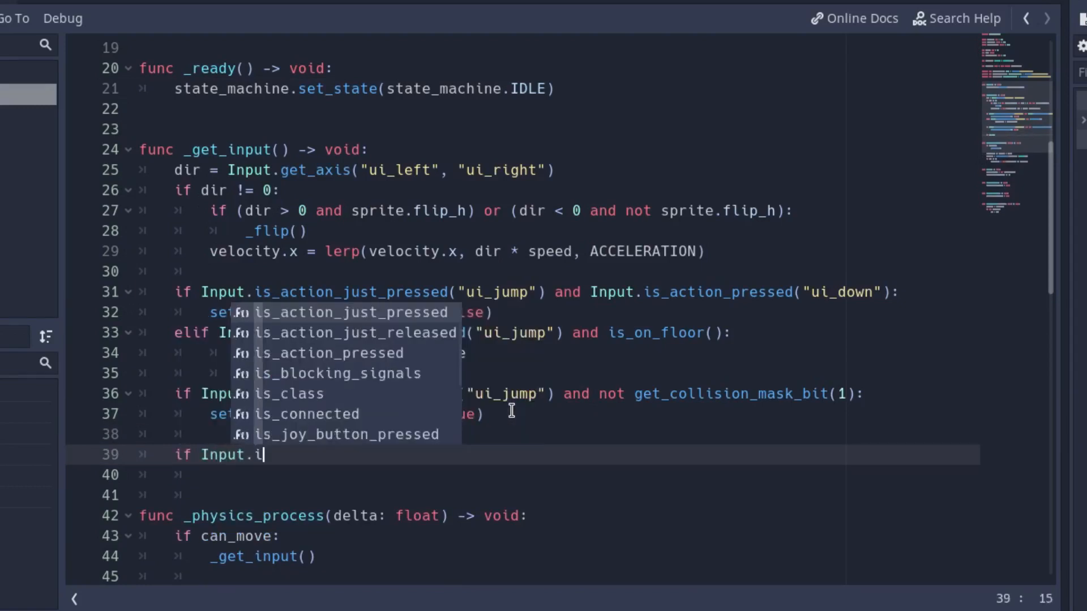
{"action": "type", "text": "s_action_just_pressed(\"ui_attack\"):"}
{"action": "type", "text": "state_machine"}
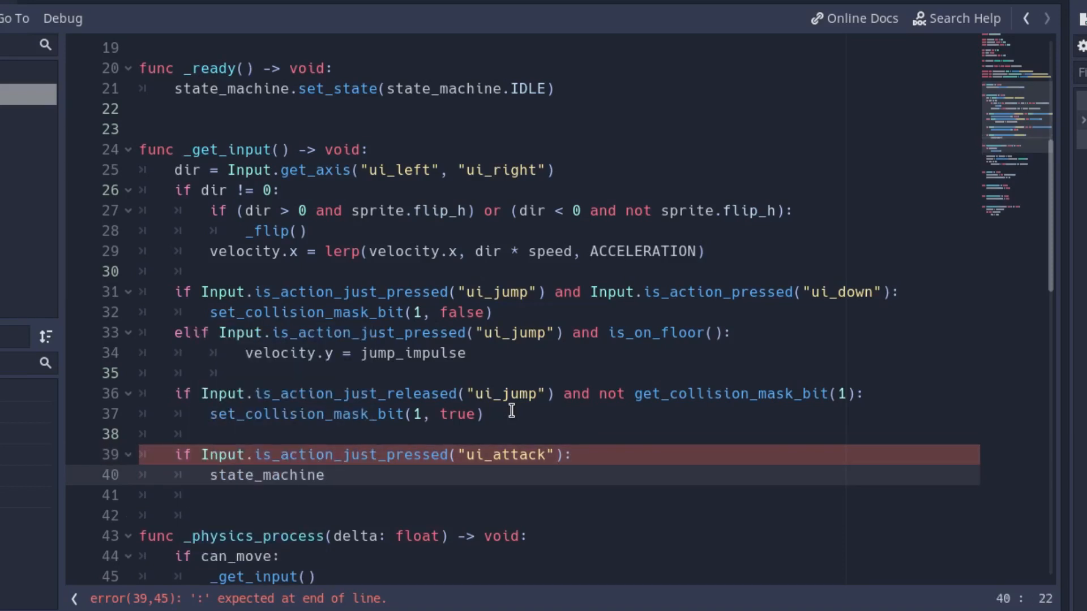
{"action": "type", "text": ".set_state(state_machine)"}
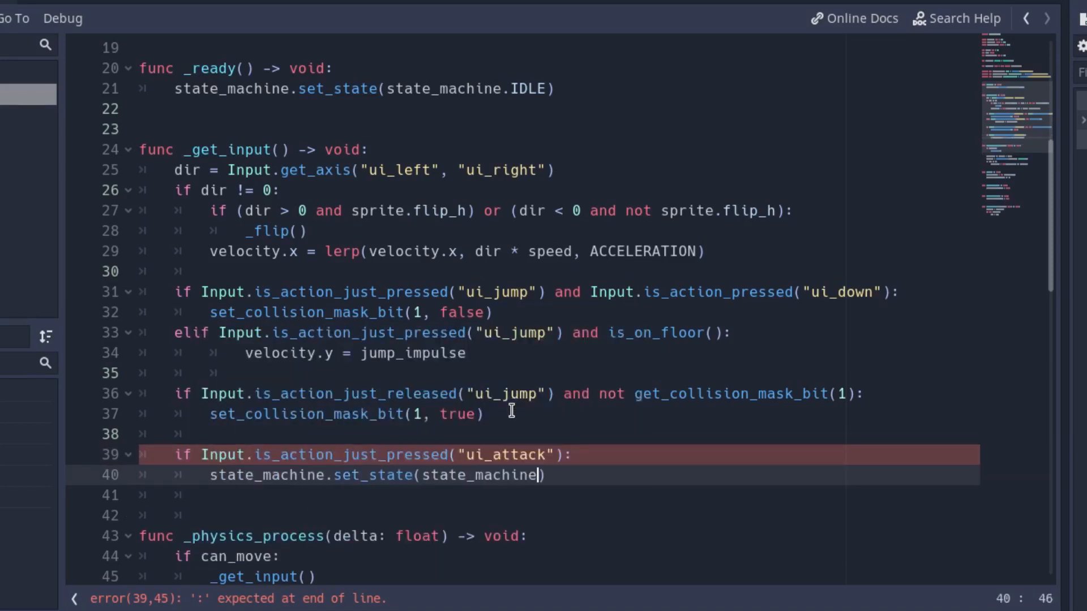
{"action": "type", "text": "ATTACK"}
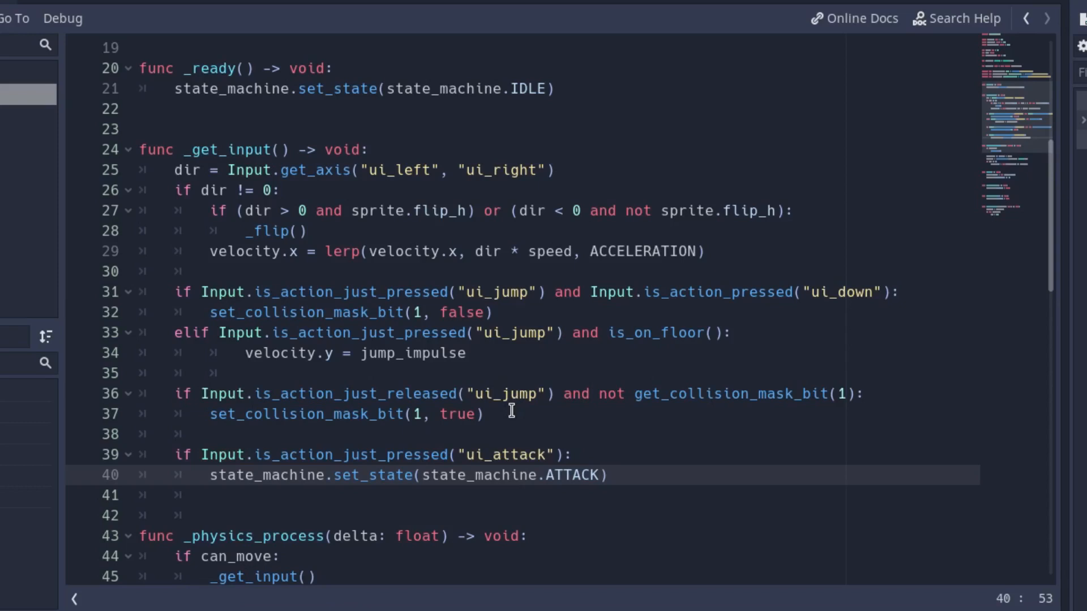
{"action": "left_click", "coordinate": [599, 475]}
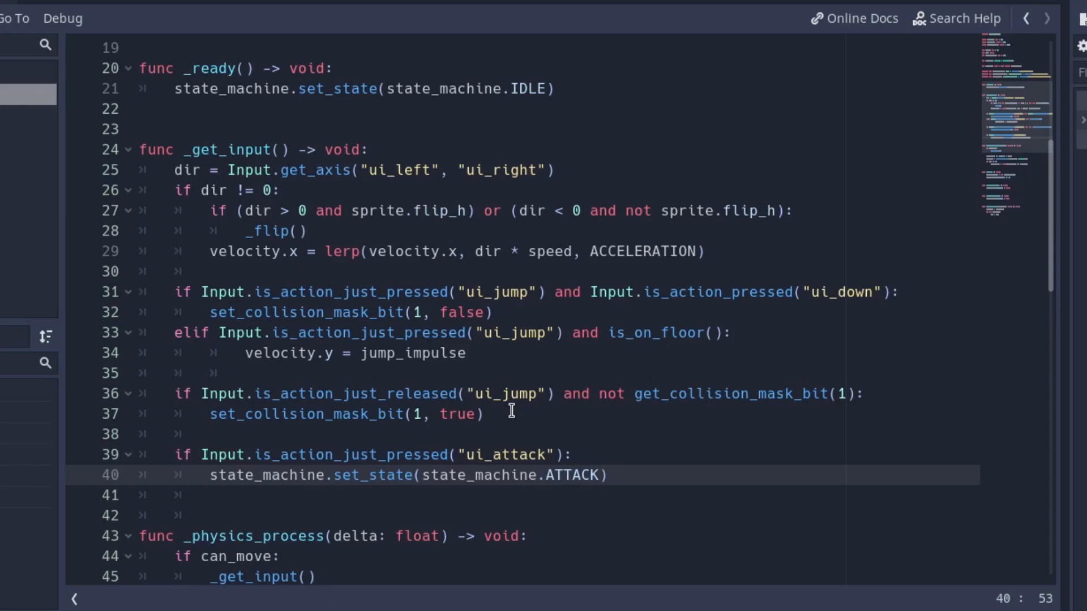
{"action": "left_click", "coordinate": [600, 475]}
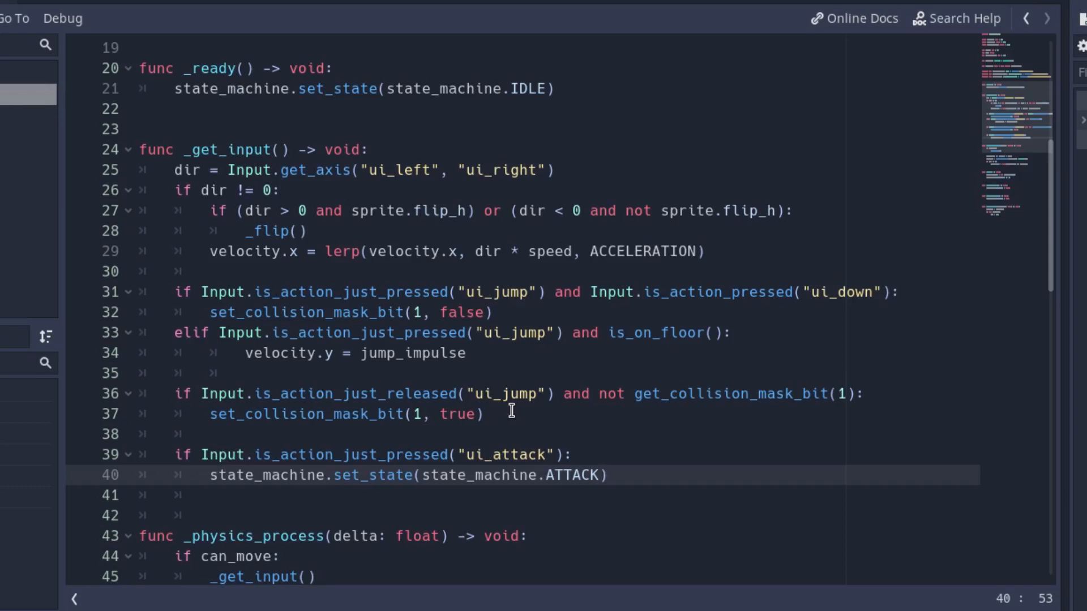
{"action": "left_click", "coordinate": [597, 475]}
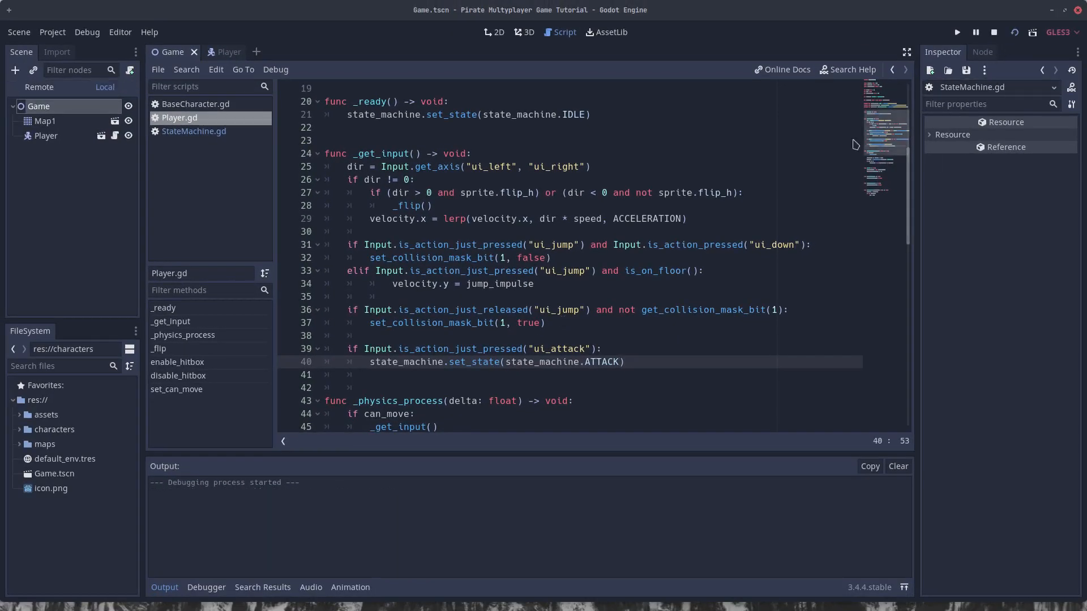
Step: Open Player.tscn and view the Hitbox node's signals in the Node dock
{"action": "left_click", "coordinate": [957, 32]}
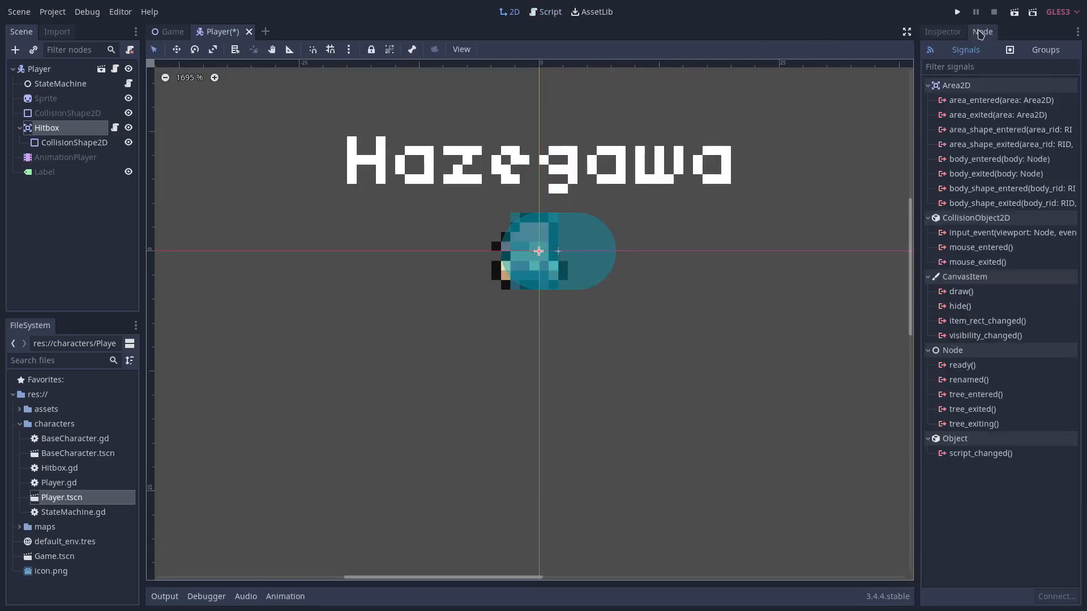
Step: Connect Hitbox body_entered to its script and call body.damage(1) when body != self
{"action": "left_click", "coordinate": [549, 12]}
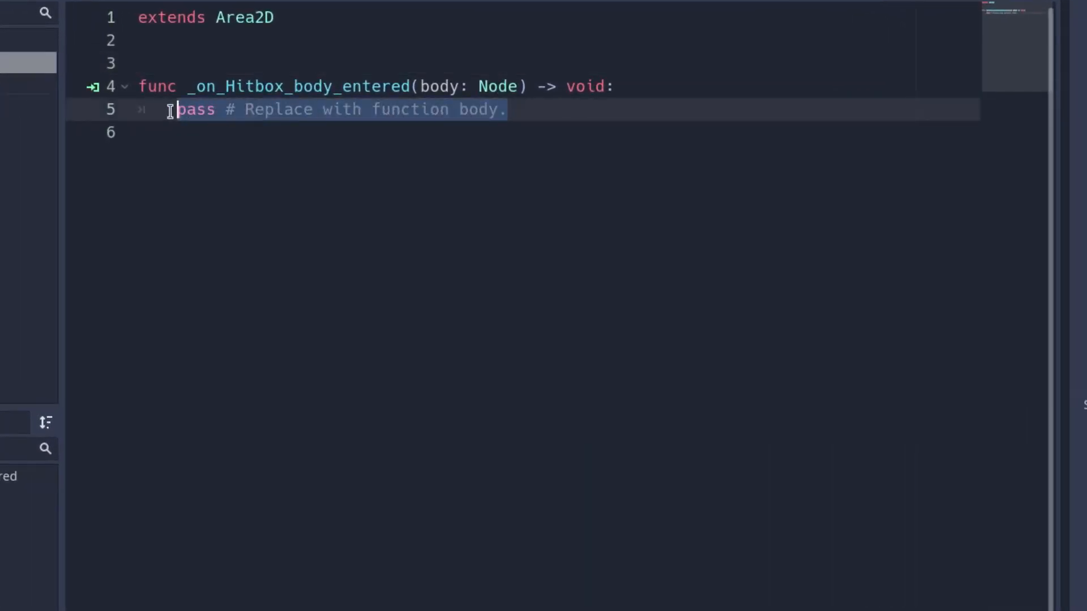
{"action": "type", "text": "if body"}
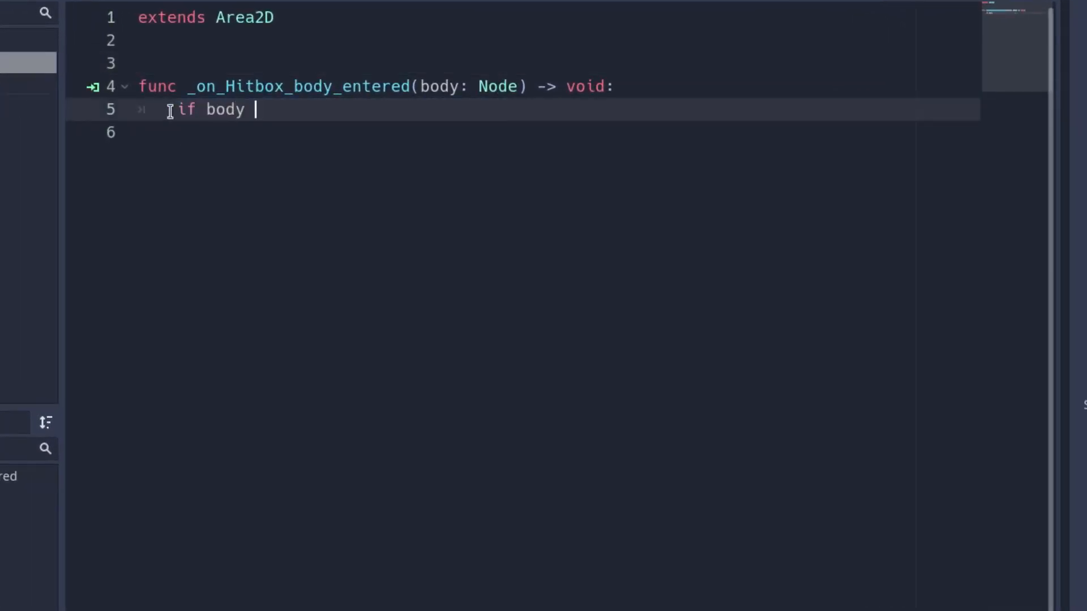
{"action": "type", "text": "!= self:"}
{"action": "left_click", "coordinate": [554, 132]}
{"action": "type", "text": "bod"}
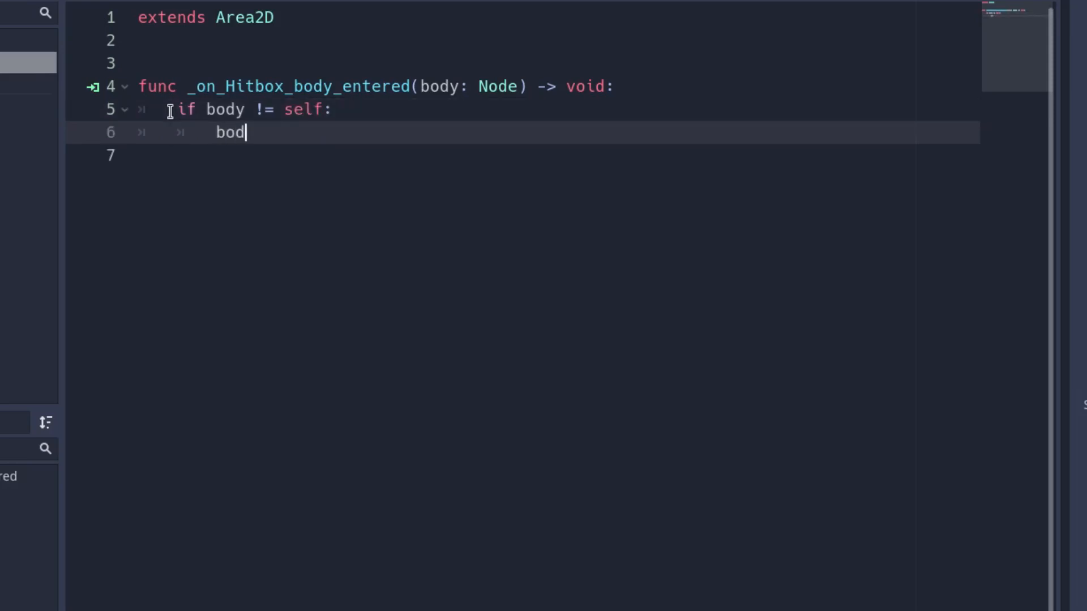
{"action": "type", "text": "y.dama"}
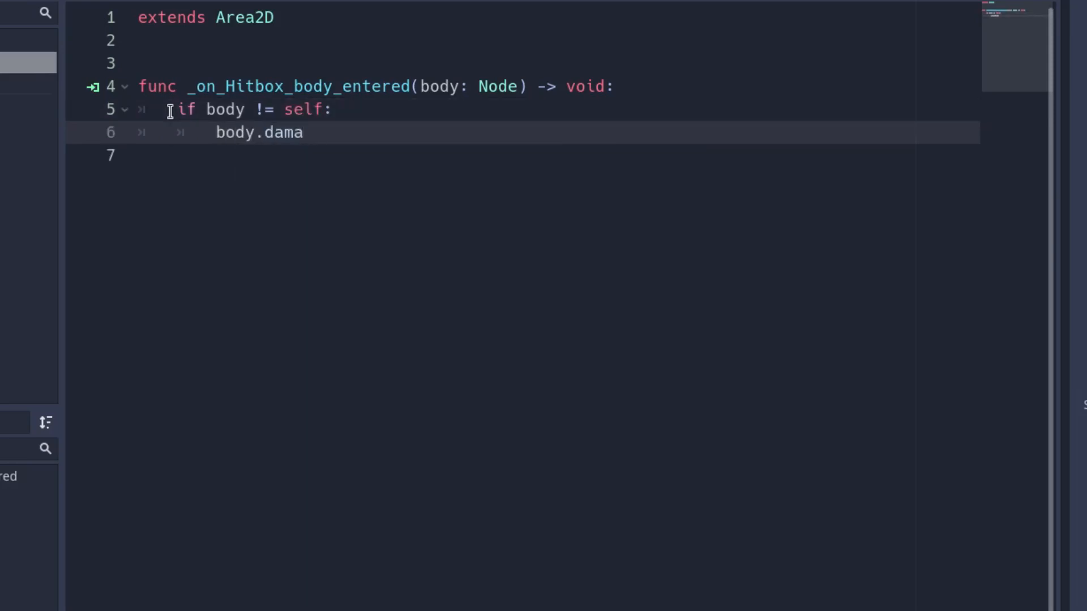
{"action": "type", "text": "ge(1"}
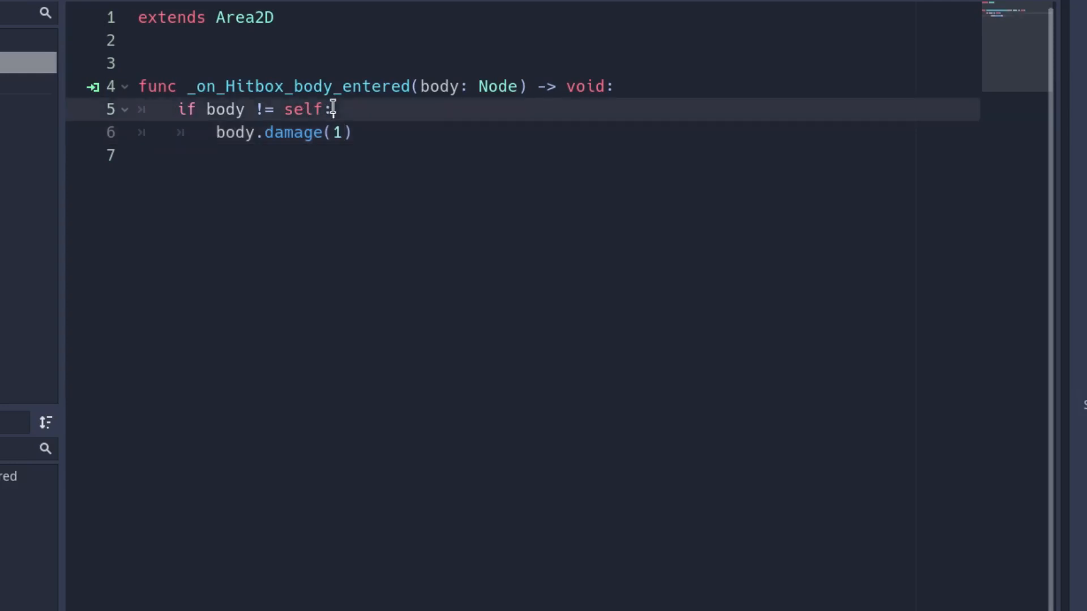
Step: Print the entering body's name followed by " entered hitbox"
{"action": "type", "text": "print"}
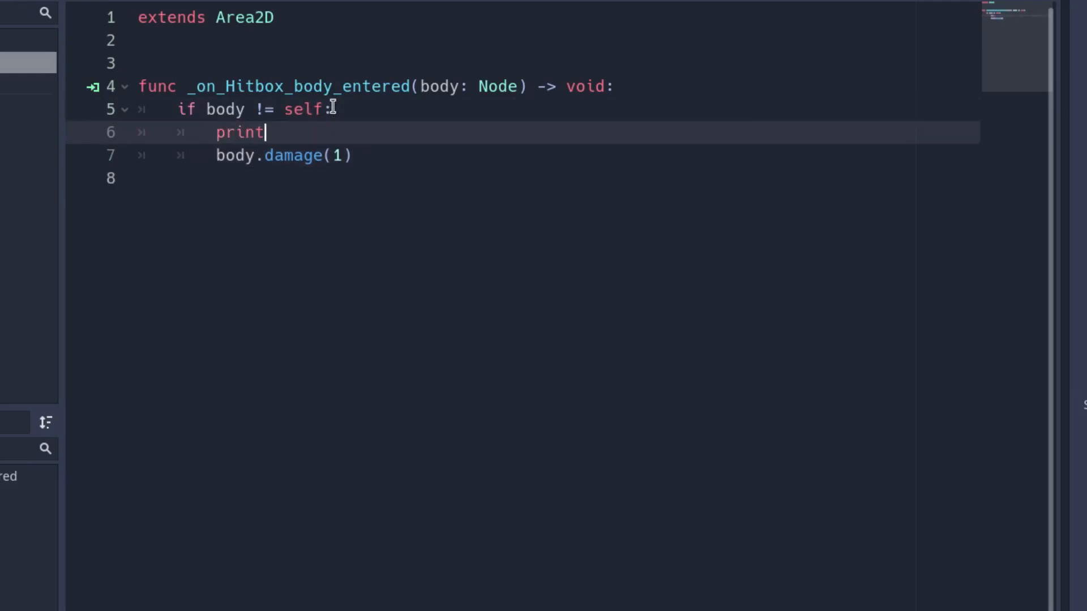
{"action": "type", "text": "("}
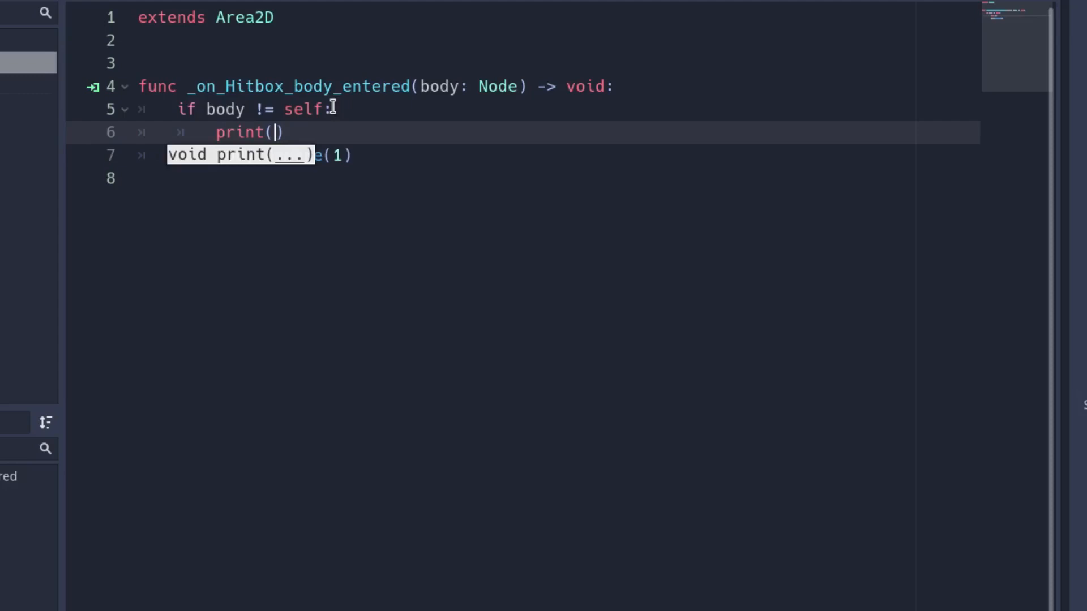
{"action": "type", "text": "body"}
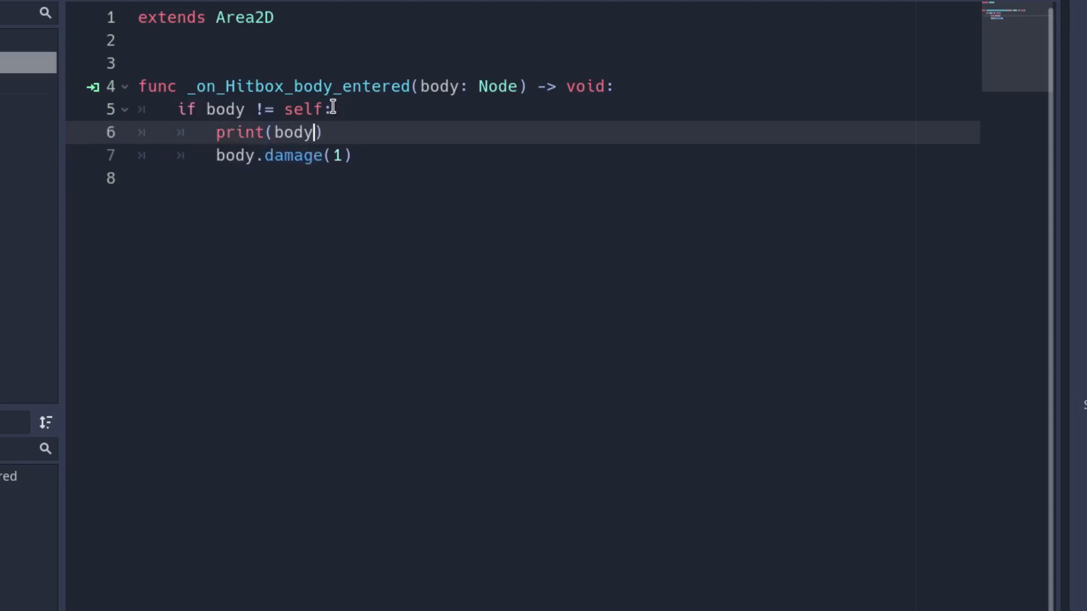
{"action": "type", "text": ".name"}
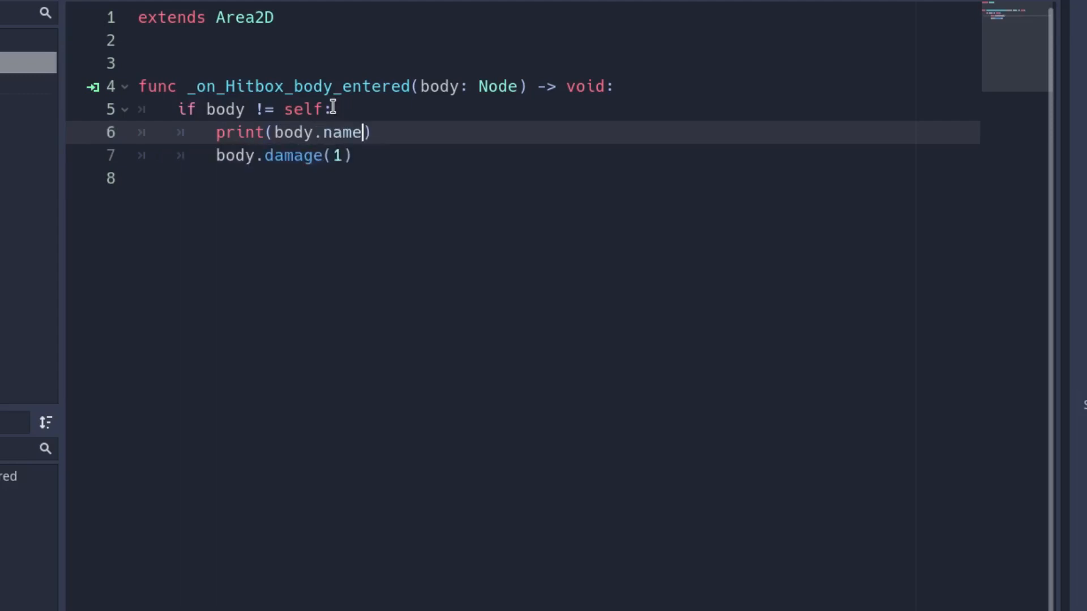
{"action": "type", "text": "+ \""}
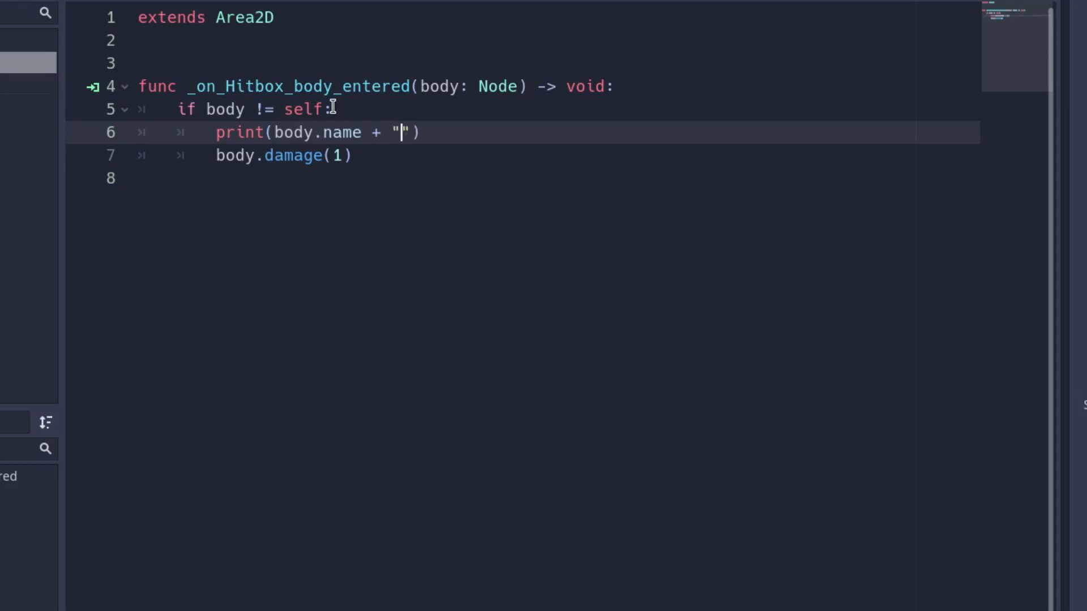
{"action": "type", "text": "entered"}
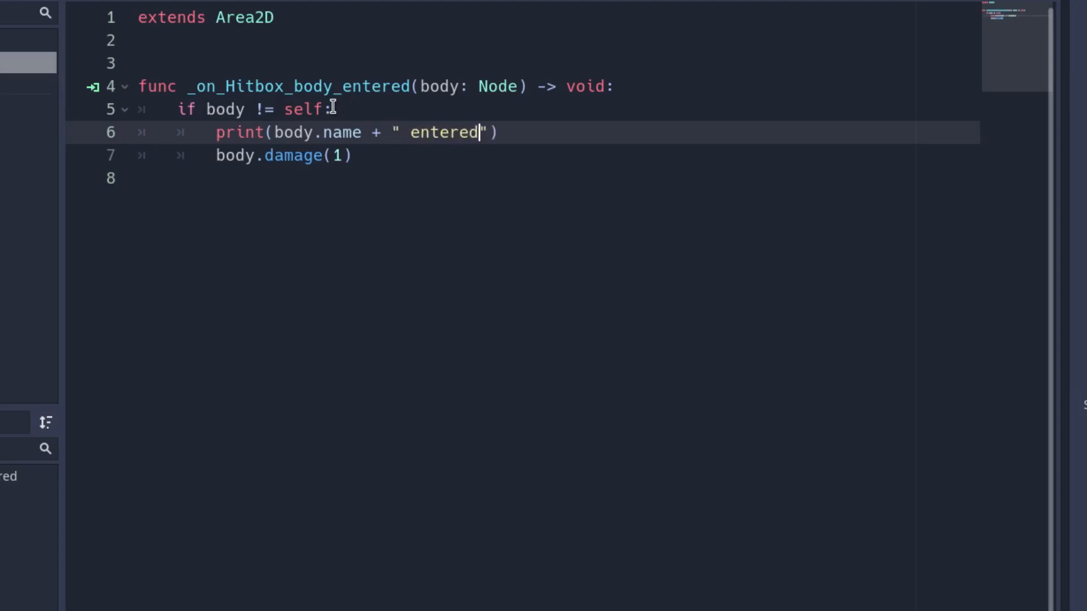
{"action": "type", "text": "hit"}
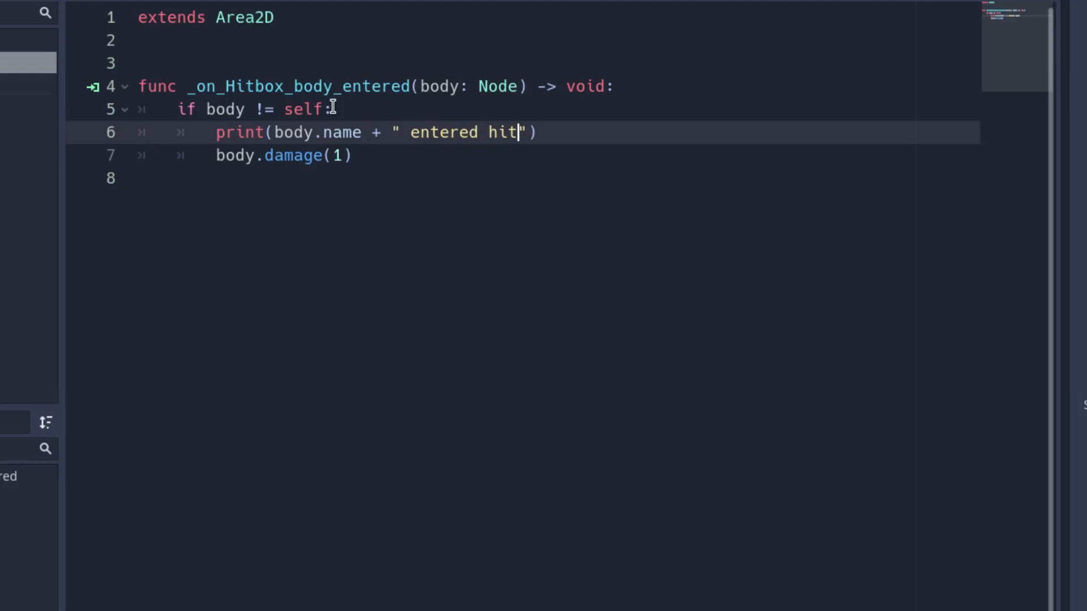
{"action": "type", "text": "box"}
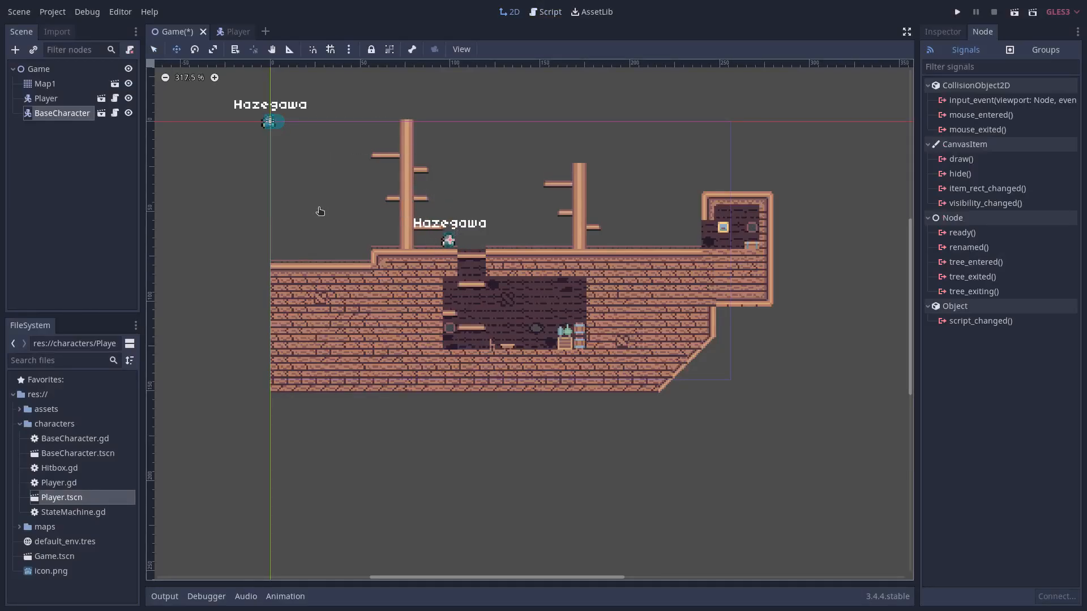
Step: Enable Visible Collision Shapes in the Debug menu and launch the game to test the hitbox
{"action": "left_click", "coordinate": [87, 11]}
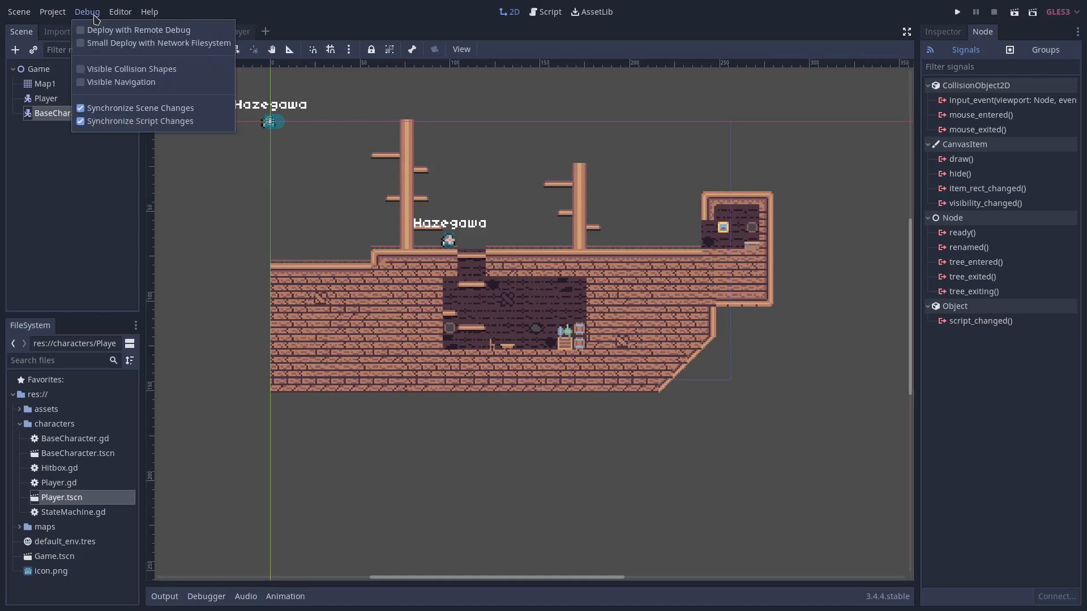
{"action": "left_click", "coordinate": [132, 68]}
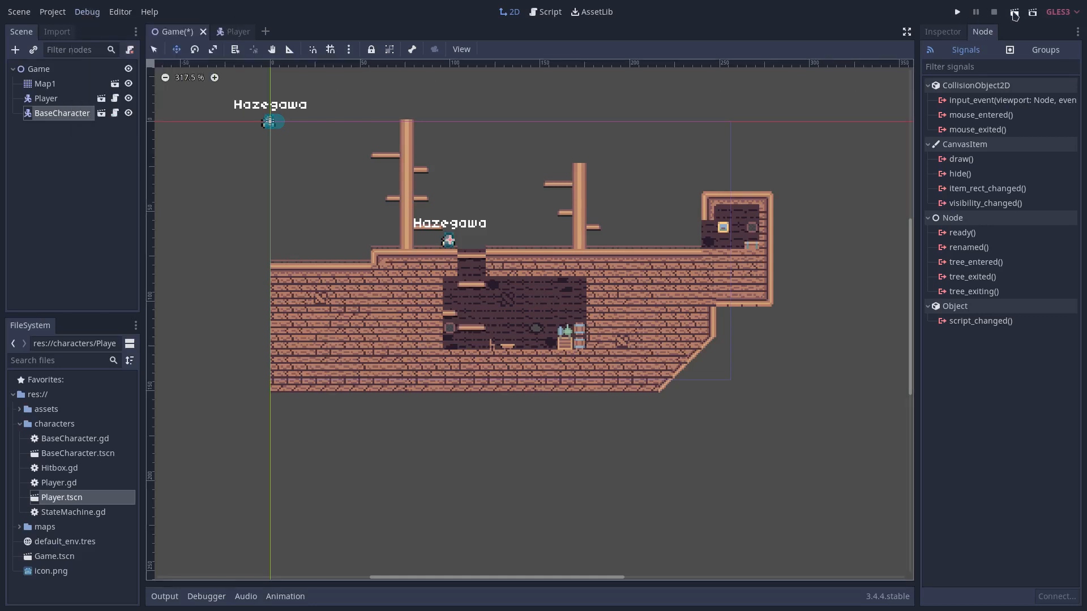
{"action": "left_click", "coordinate": [957, 12]}
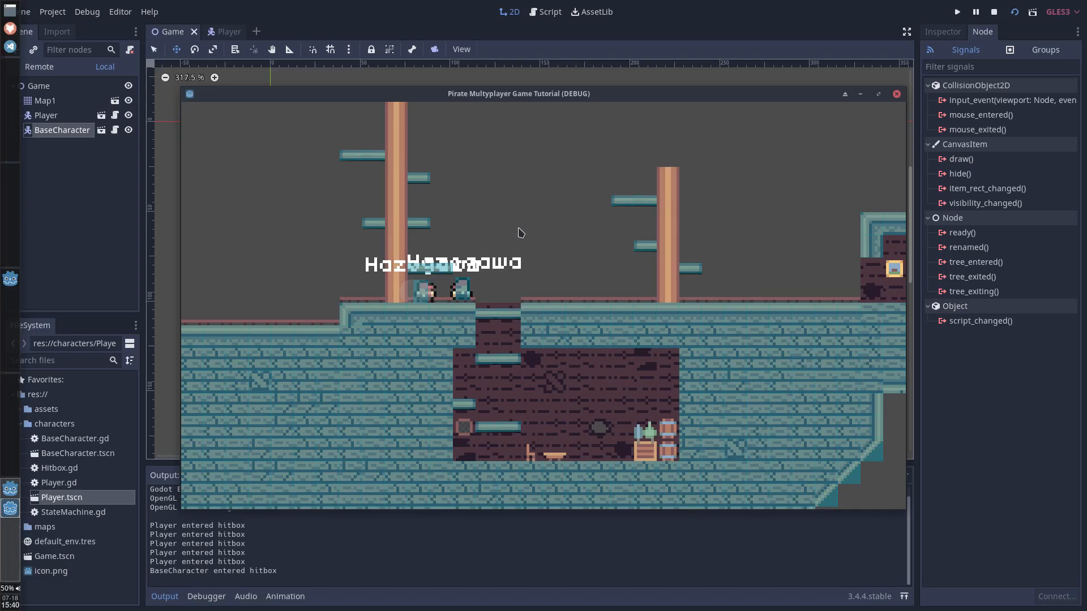
Step: In Hitbox.gd, add onready var player: KinematicBody2D = get_parent() and compare body against player
{"action": "left_click", "coordinate": [227, 31]}
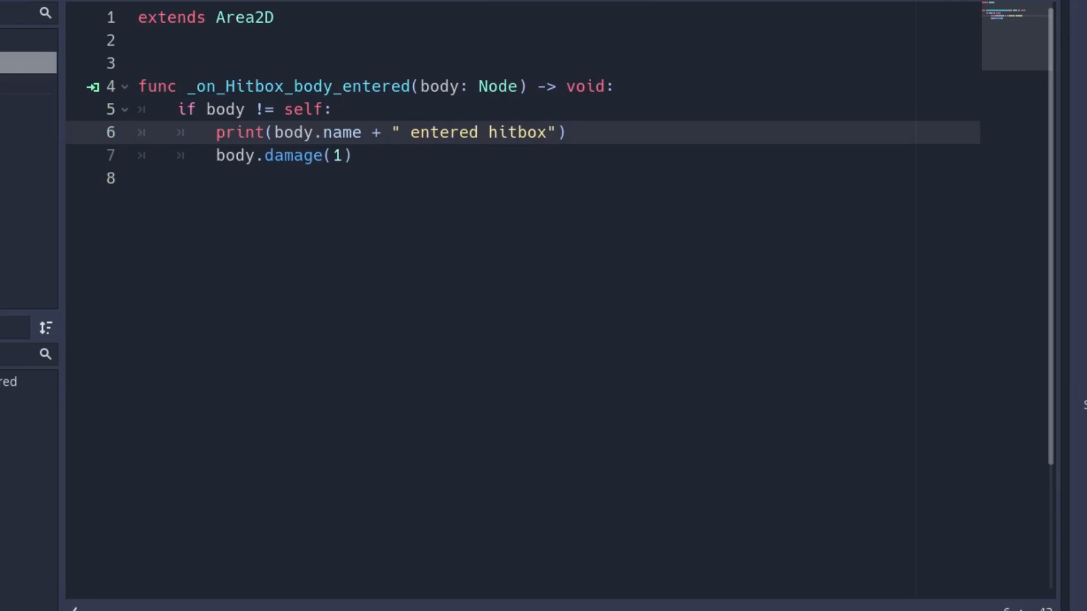
{"action": "double_click", "coordinate": [300, 109]}
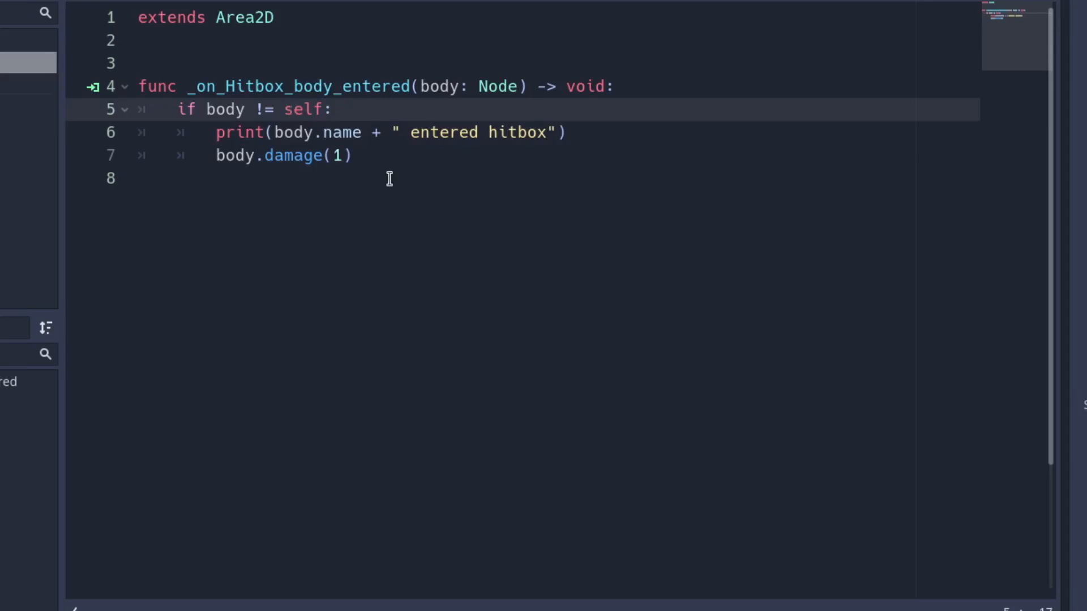
{"action": "type", "text": "onready var player: ki"}
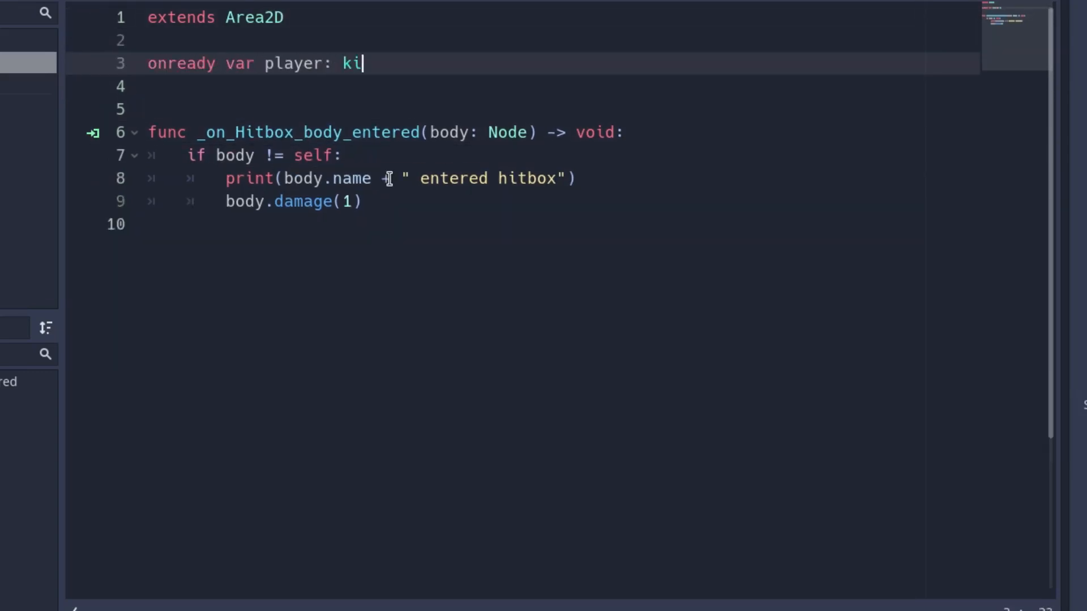
{"action": "type", "text": "nematicBody2D = get_parent()"}
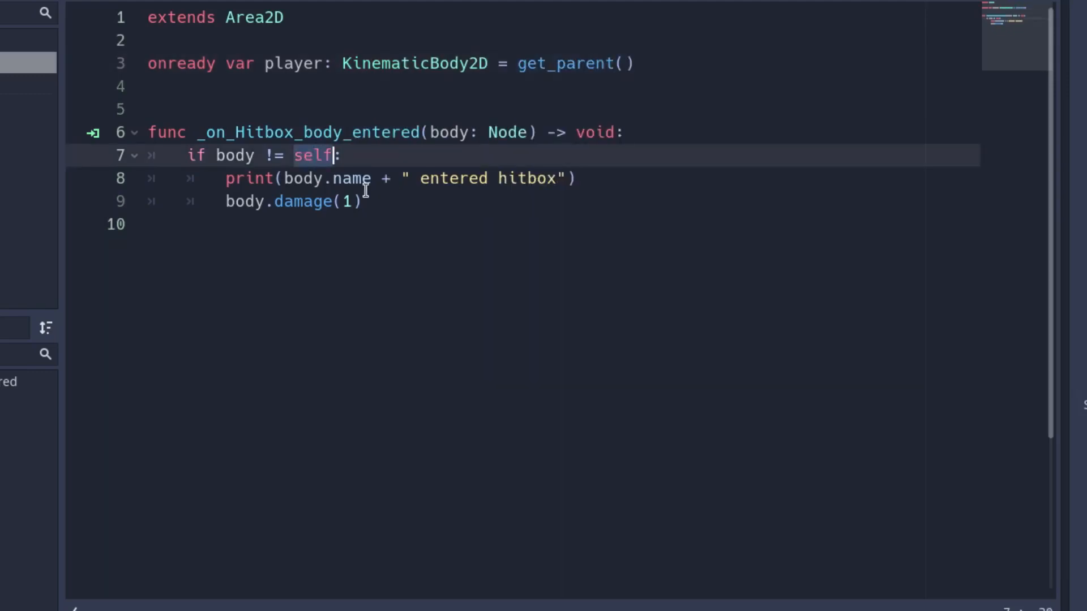
{"action": "type", "text": "player"}
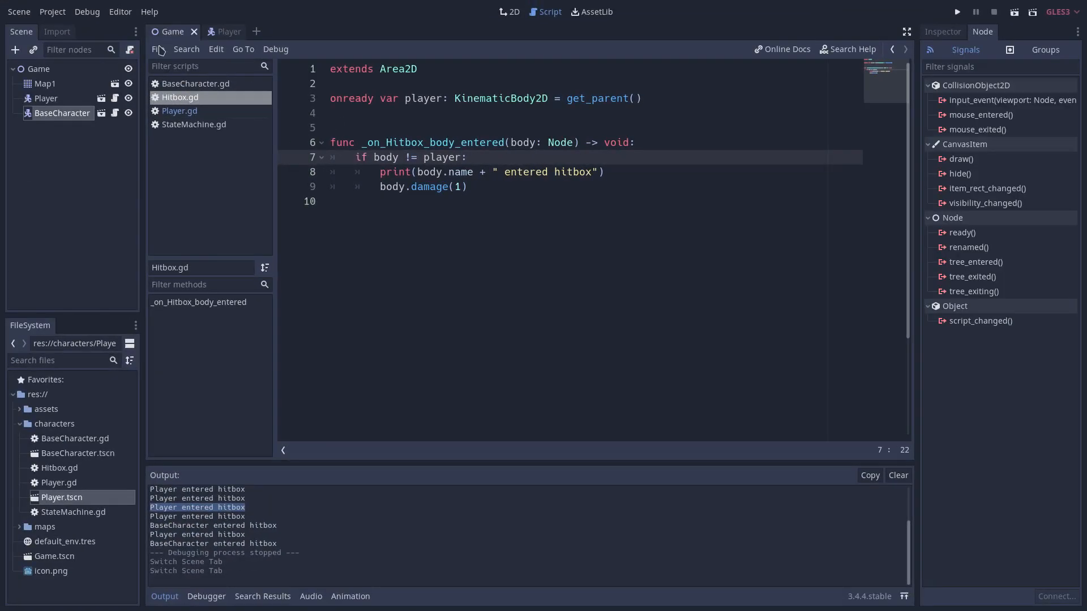
Step: Relaunch the game to check that only BaseCharacter is logged entering the hitbox
{"action": "left_click", "coordinate": [957, 12]}
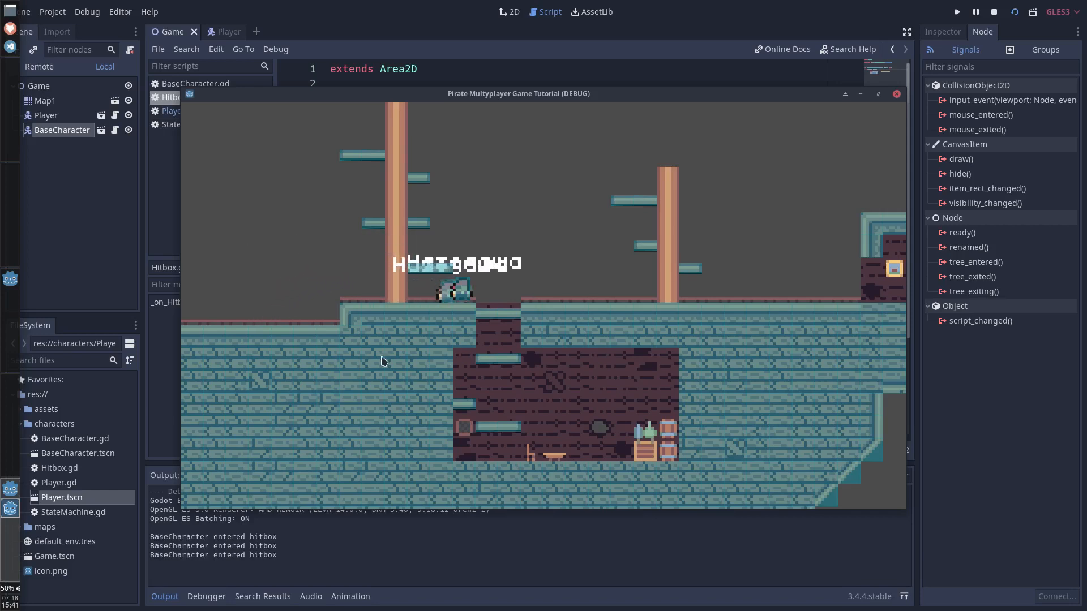
{"action": "mouse_move", "coordinate": [259, 561]}
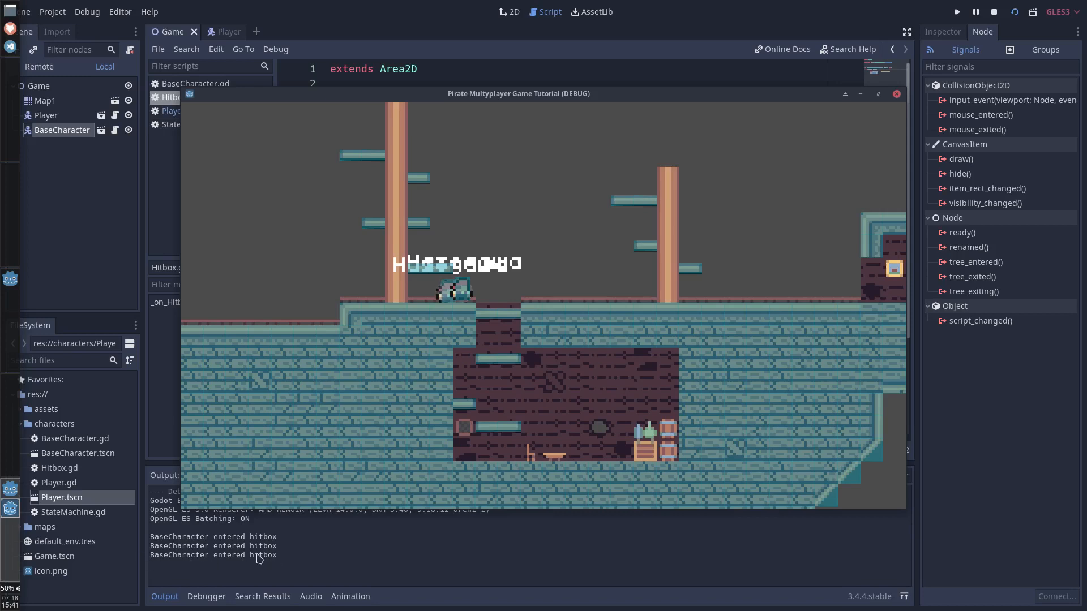